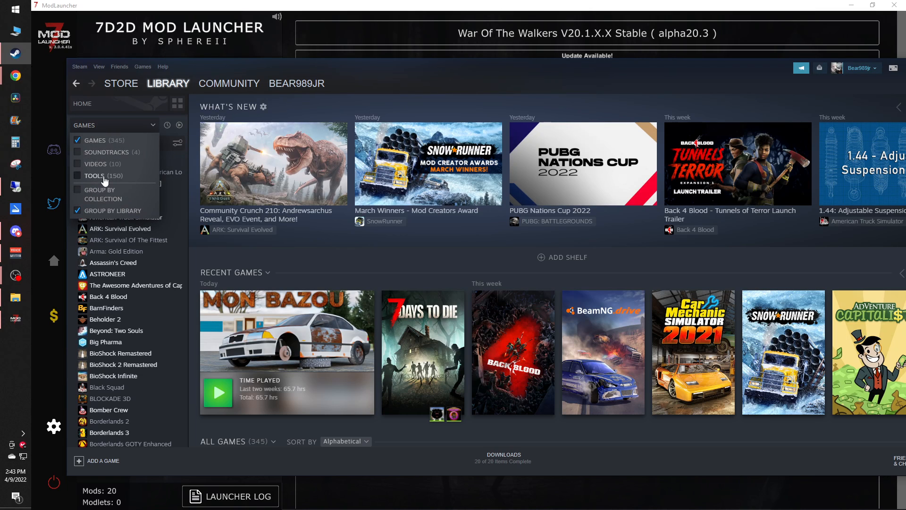
# Step: Include Tools in the Steam library filter and select 7 Days to Die Dedicated Server
pyautogui.click(77, 176)
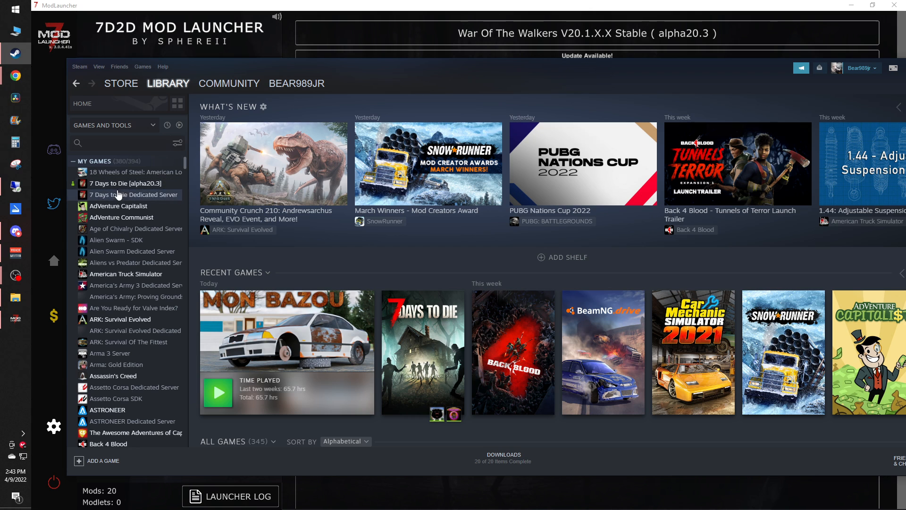
pyautogui.click(133, 195)
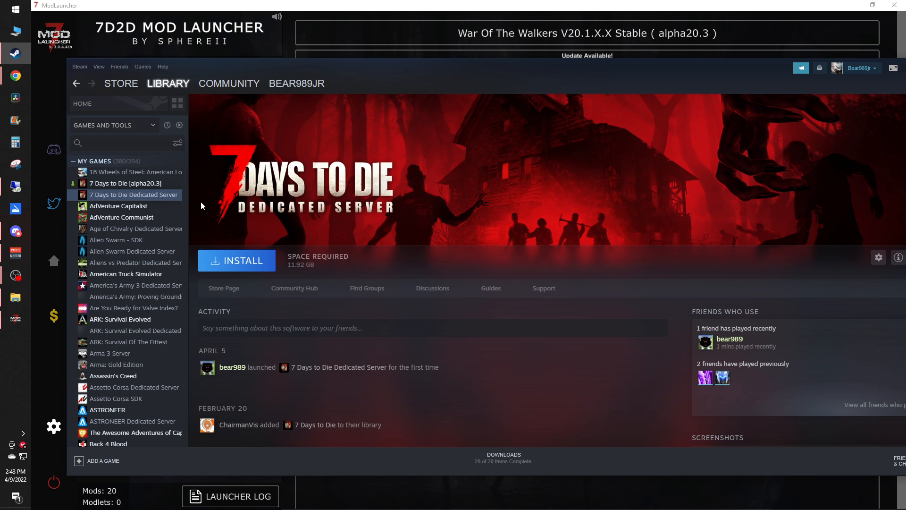
pyautogui.moveTo(424, 214)
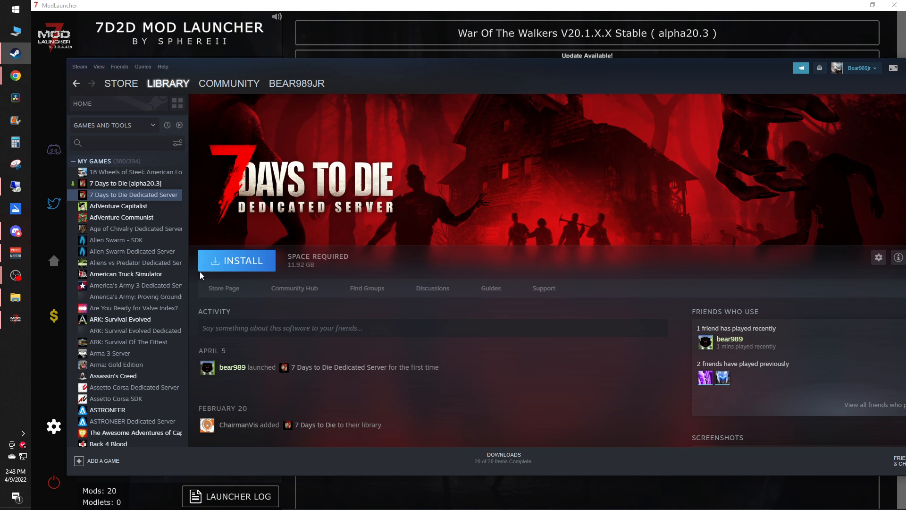
pyautogui.moveTo(266, 277)
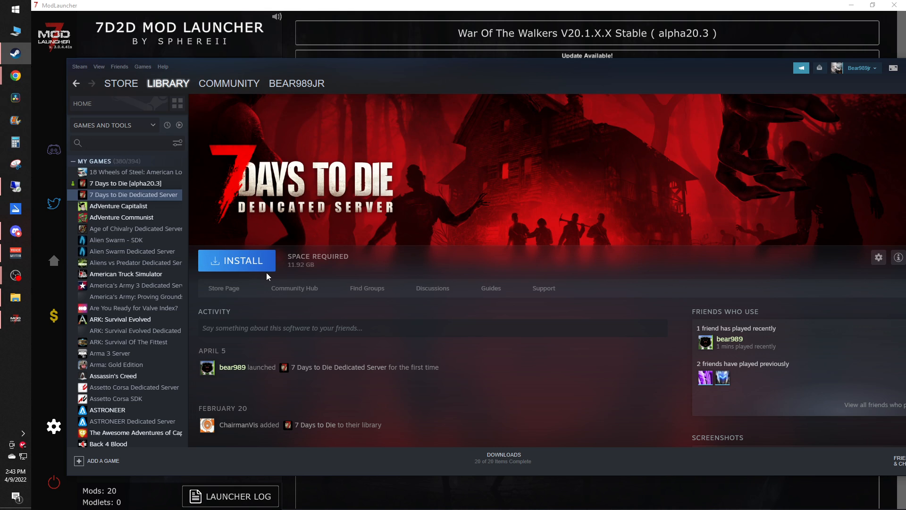
pyautogui.moveTo(560, 182)
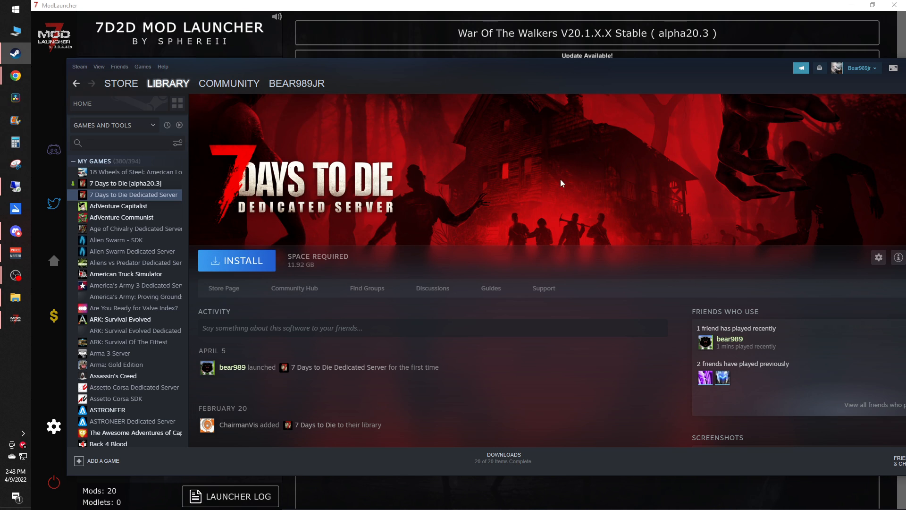
pyautogui.click(125, 183)
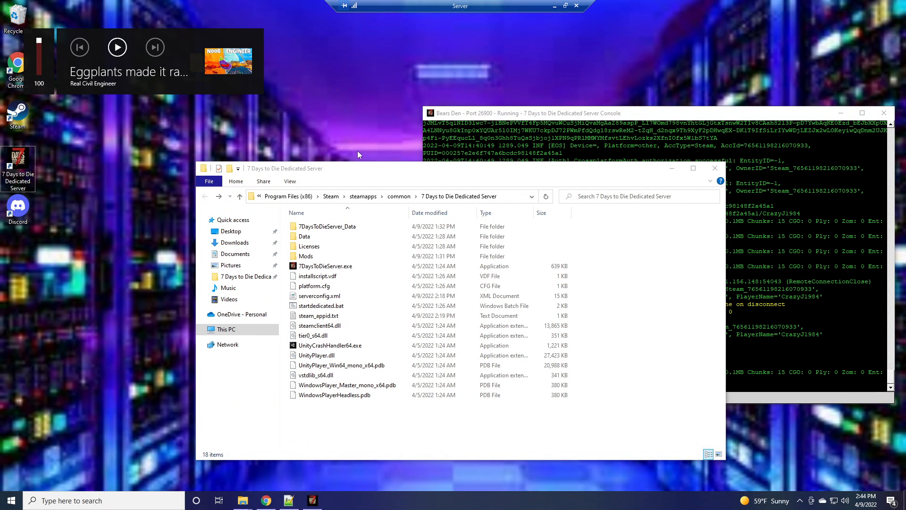
pyautogui.moveTo(442, 6)
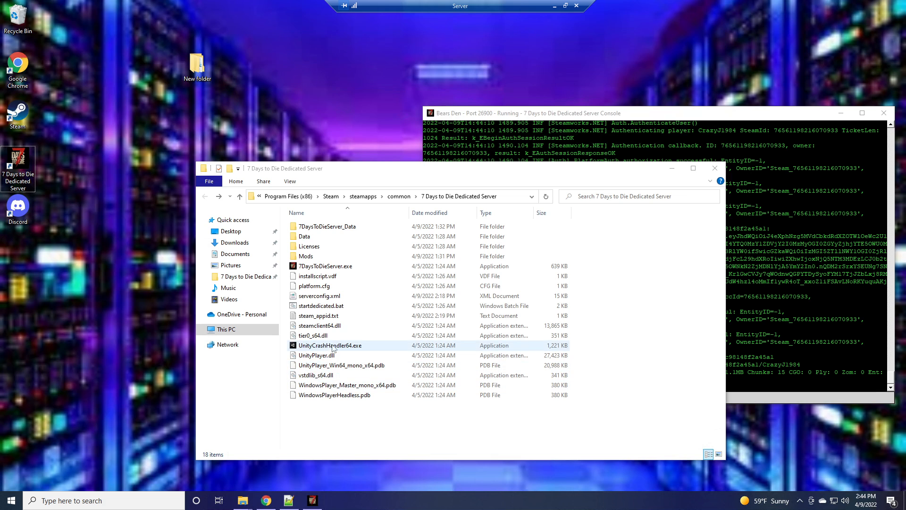
# Step: Select serverconfig.xml in the dedicated server folder and bring up its context menu
pyautogui.click(318, 295)
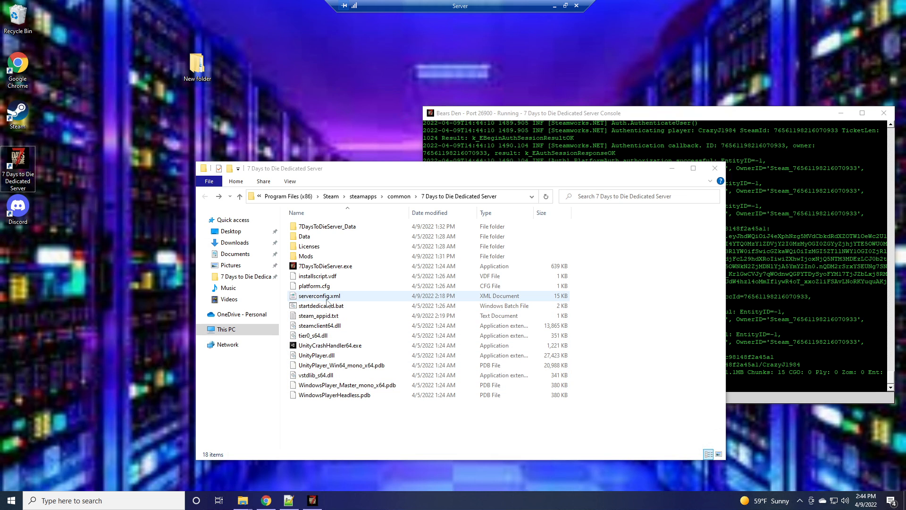
pyautogui.rightClick(319, 295)
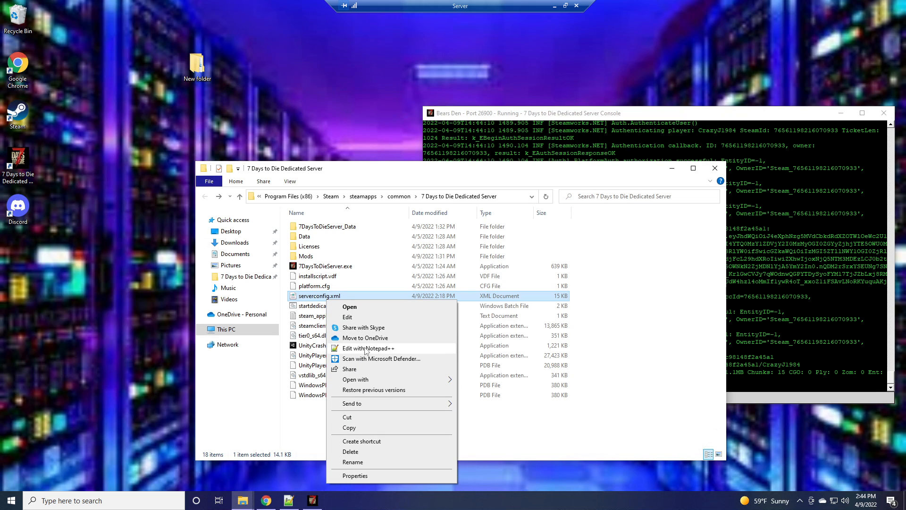
# Step: Edit serverconfig.xml in Notepad++ and review its properties up to the EACEnabled setting
pyautogui.click(367, 348)
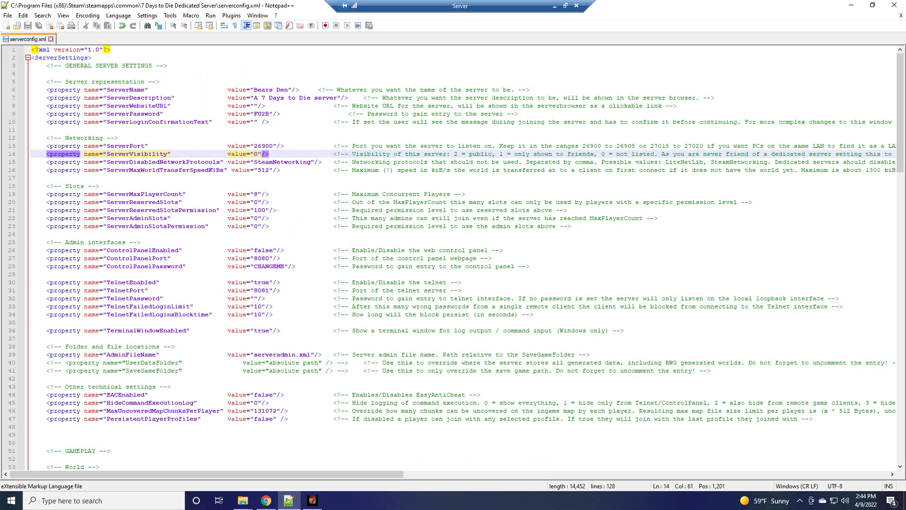
pyautogui.scroll(-3)
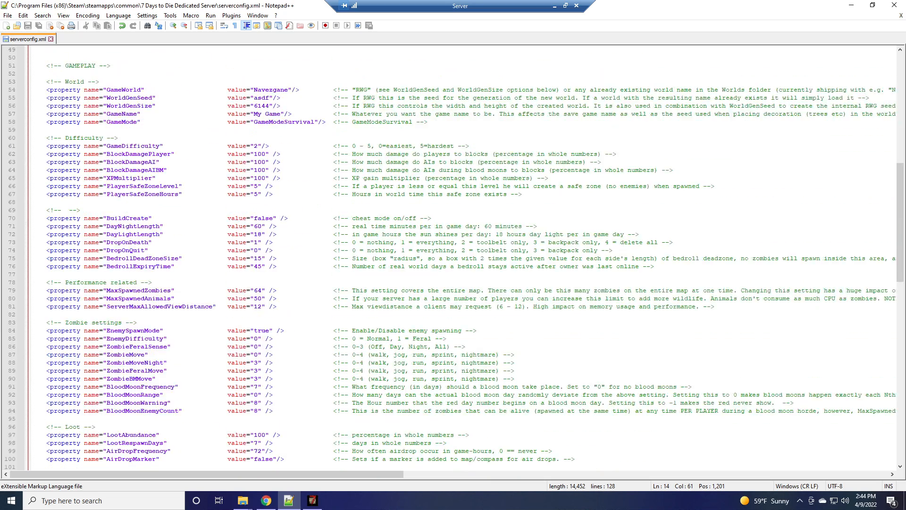
pyautogui.scroll(-3)
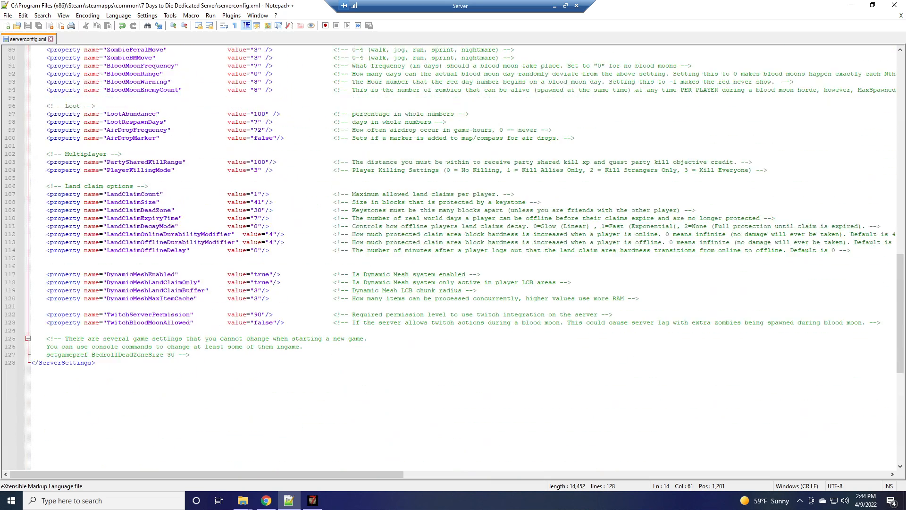
pyautogui.scroll(3)
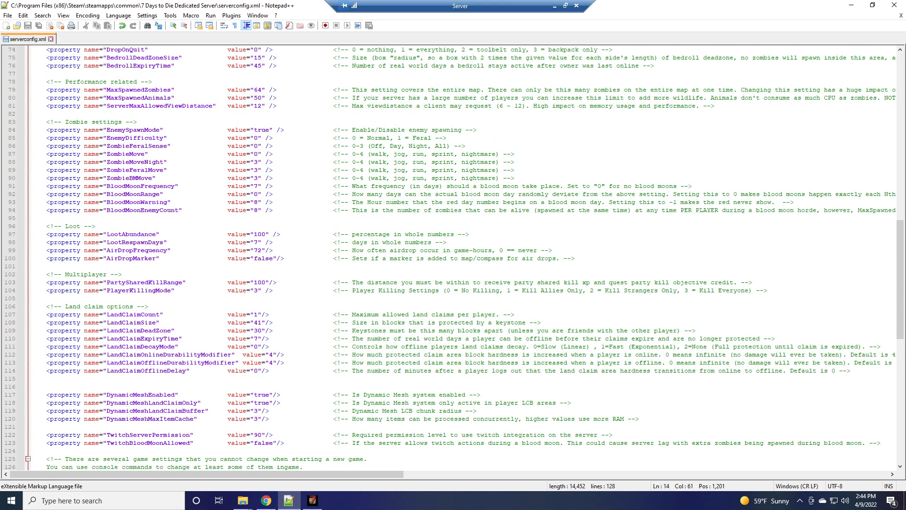
pyautogui.scroll(3)
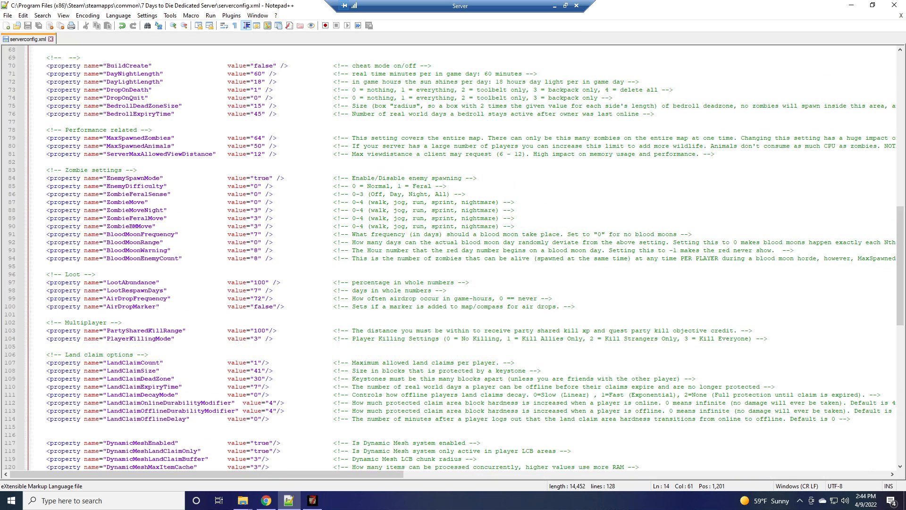
pyautogui.scroll(3)
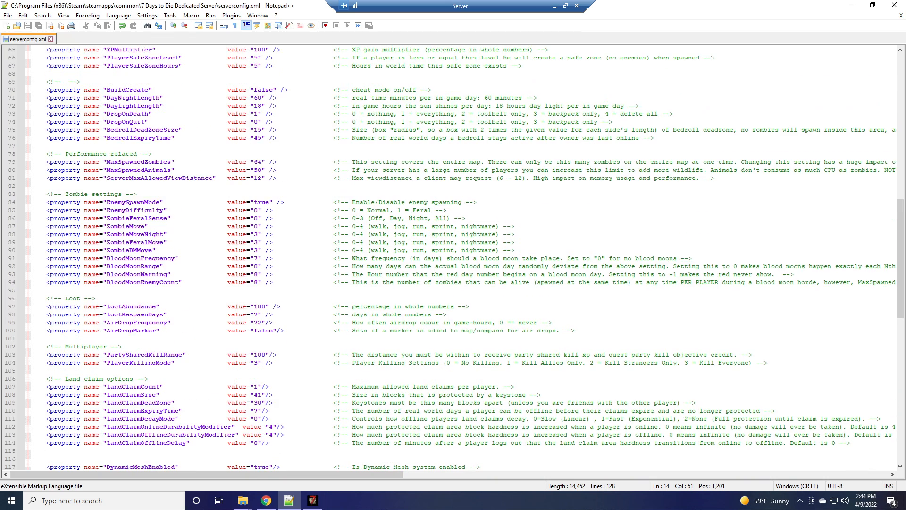
pyautogui.scroll(3)
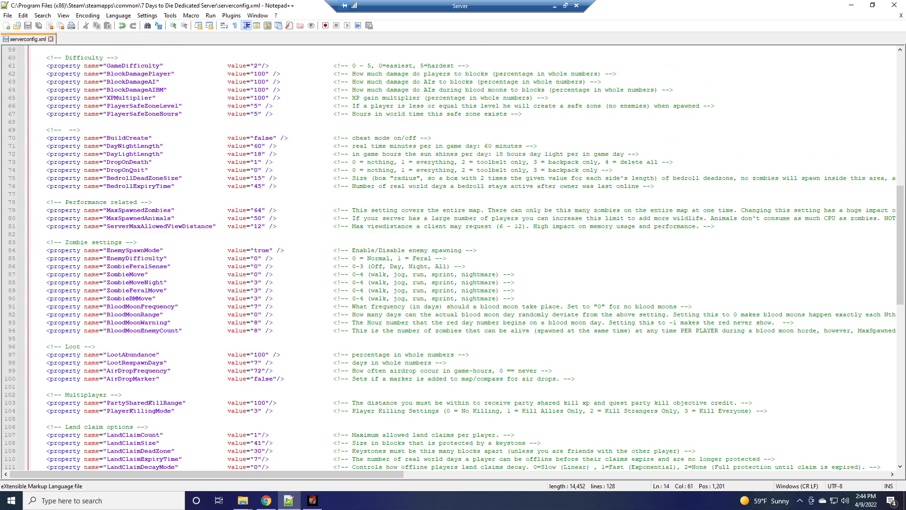
pyautogui.scroll(3)
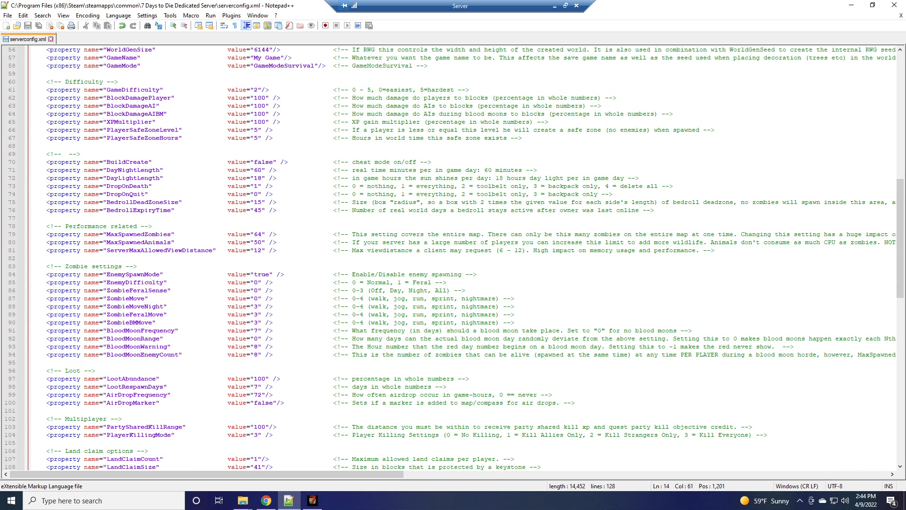
pyautogui.scroll(3)
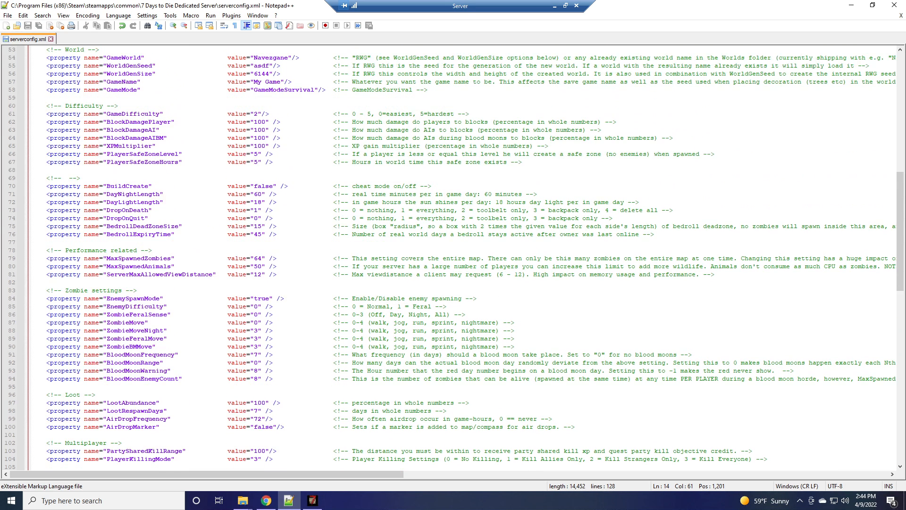
pyautogui.scroll(3)
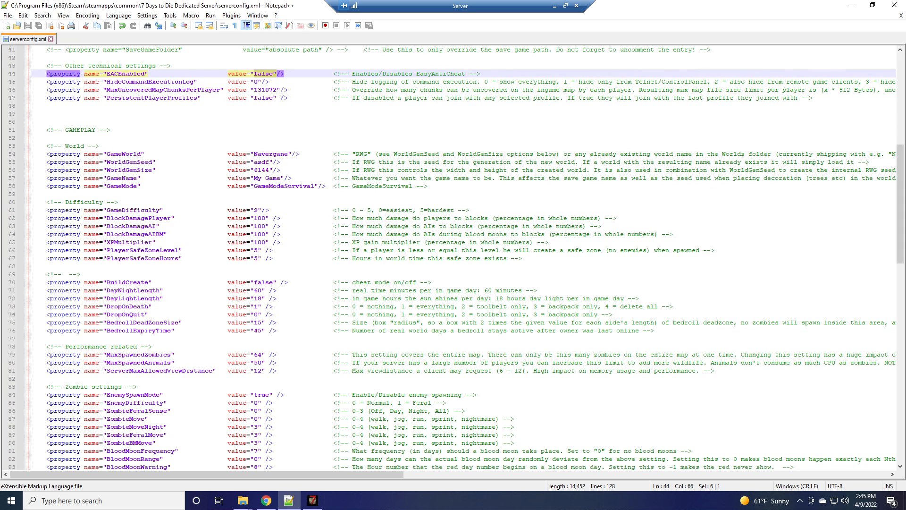
pyautogui.moveTo(651, 17)
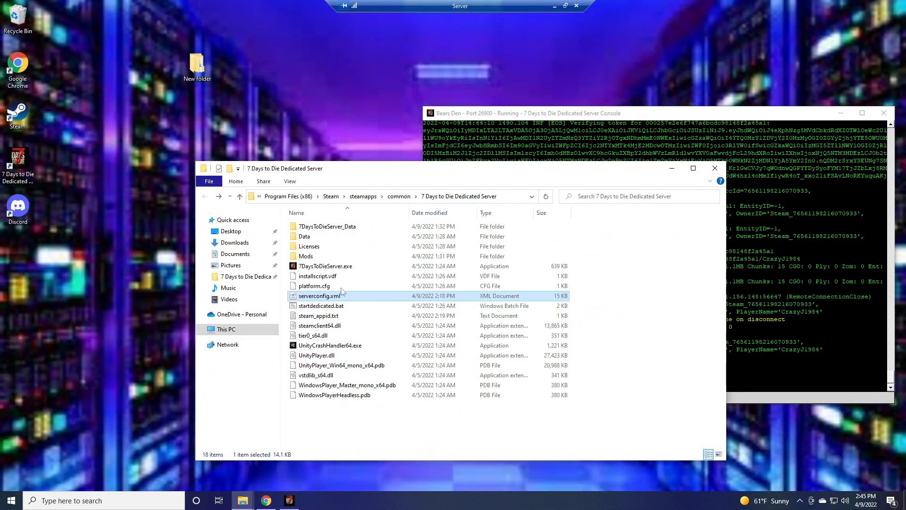
# Step: Leave Notepad++ and go into the dedicated server's Mods folder
pyautogui.click(324, 266)
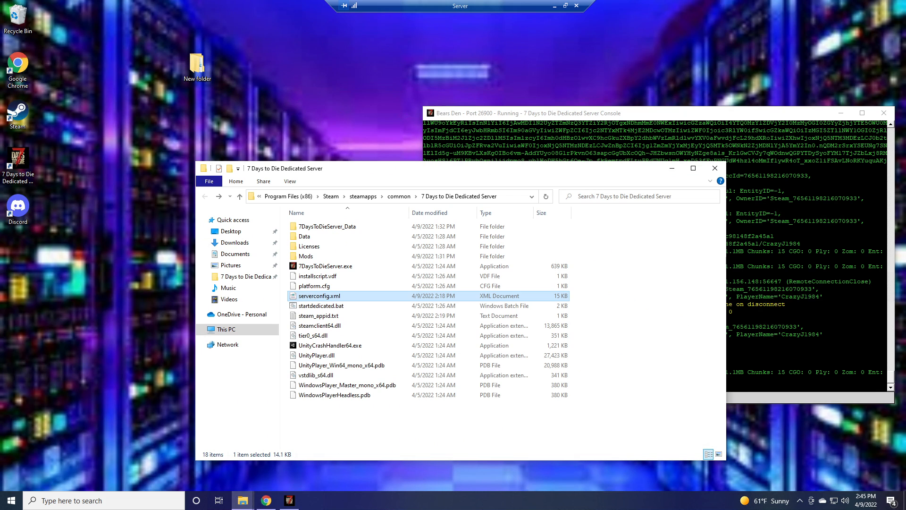
pyautogui.moveTo(241, 161)
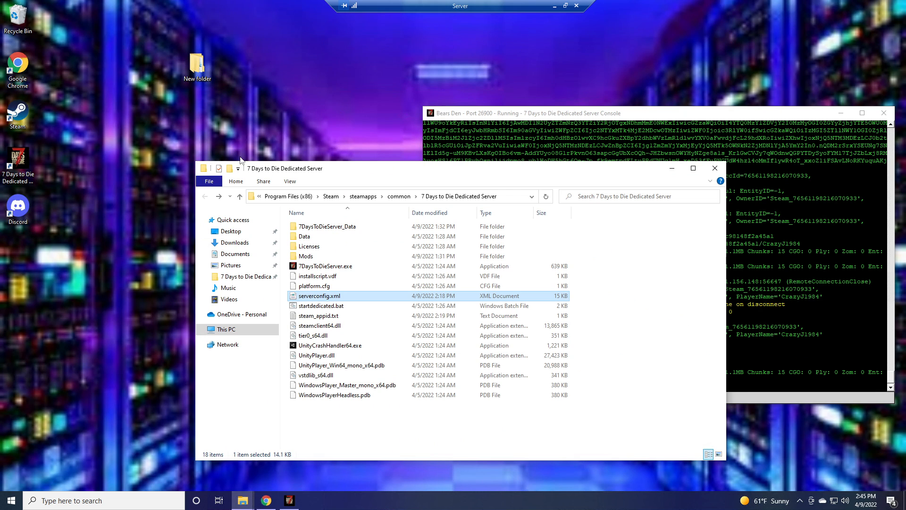
pyautogui.moveTo(317, 275)
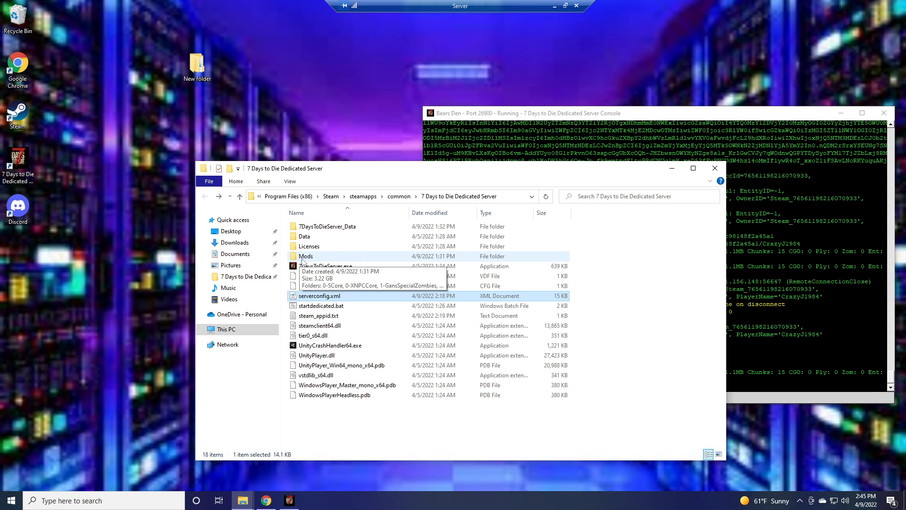
pyautogui.click(306, 256)
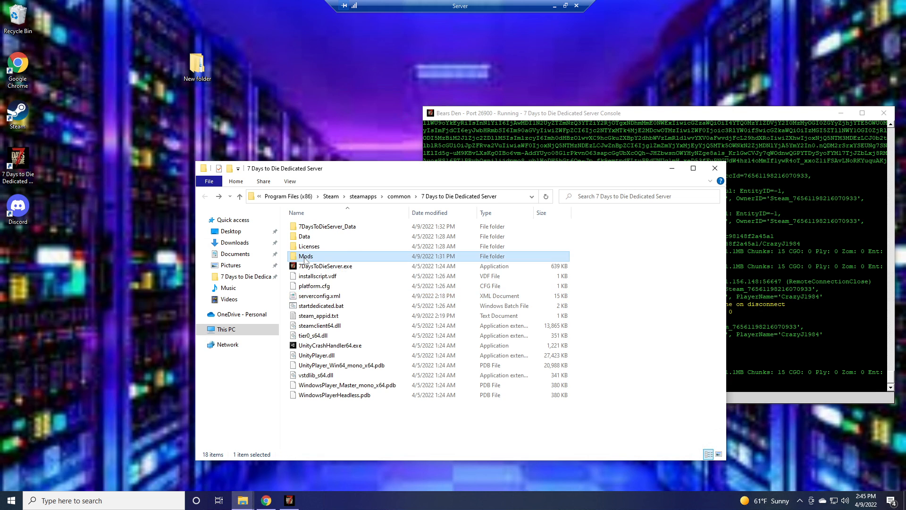
pyautogui.doubleClick(306, 256)
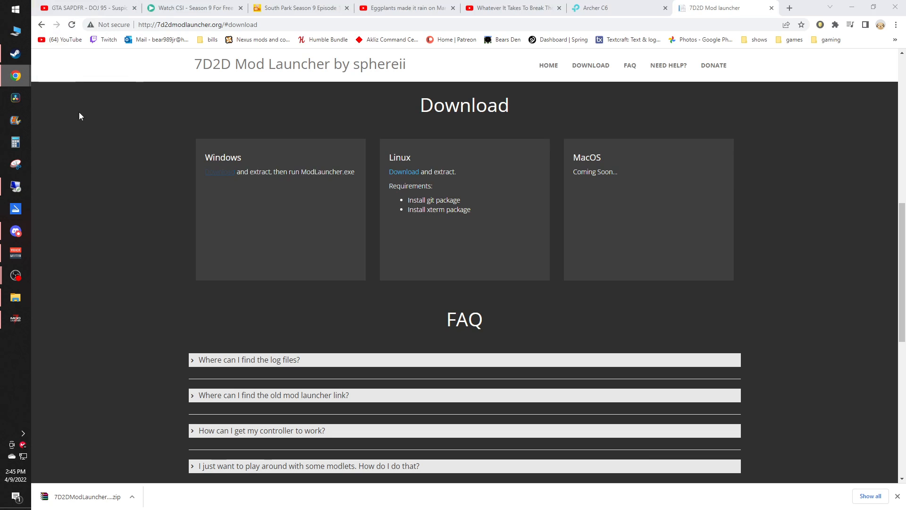
pyautogui.moveTo(242, 176)
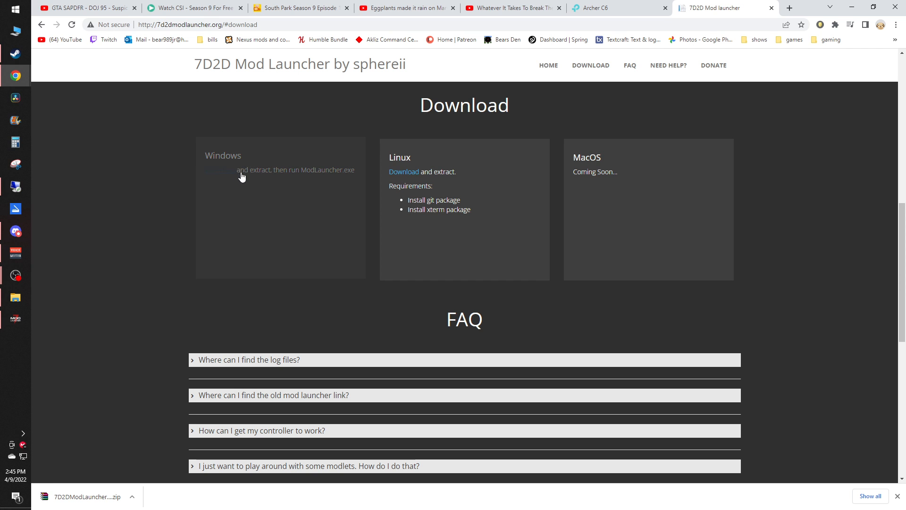
pyautogui.moveTo(218, 192)
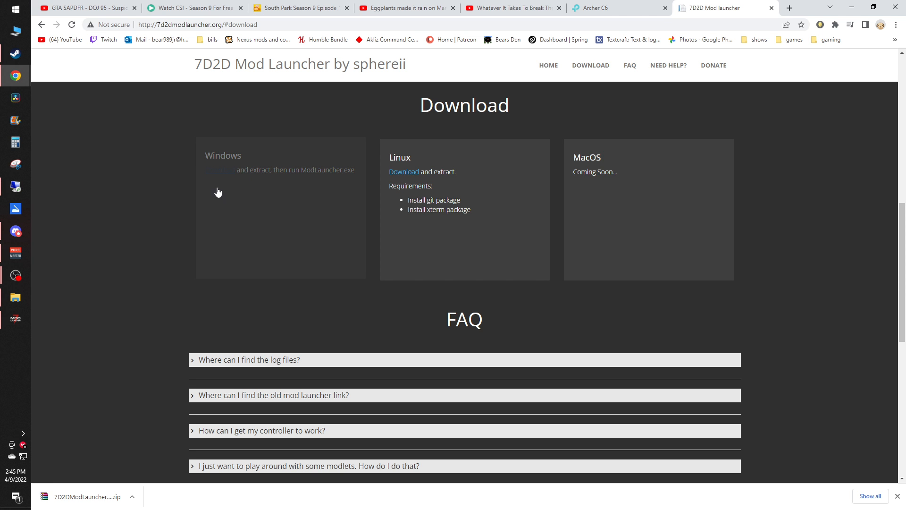
# Step: Bring up the File Explorer window holding the downloaded installers
pyautogui.click(14, 297)
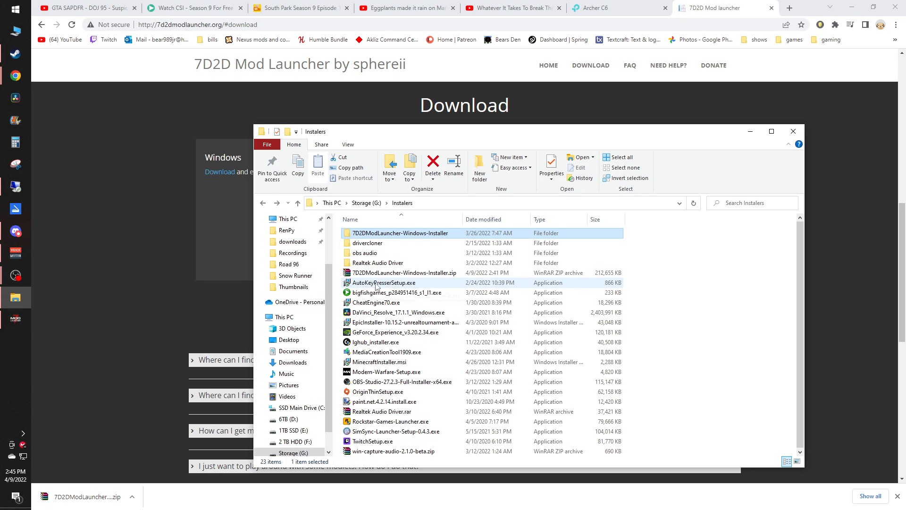
pyautogui.moveTo(395, 272)
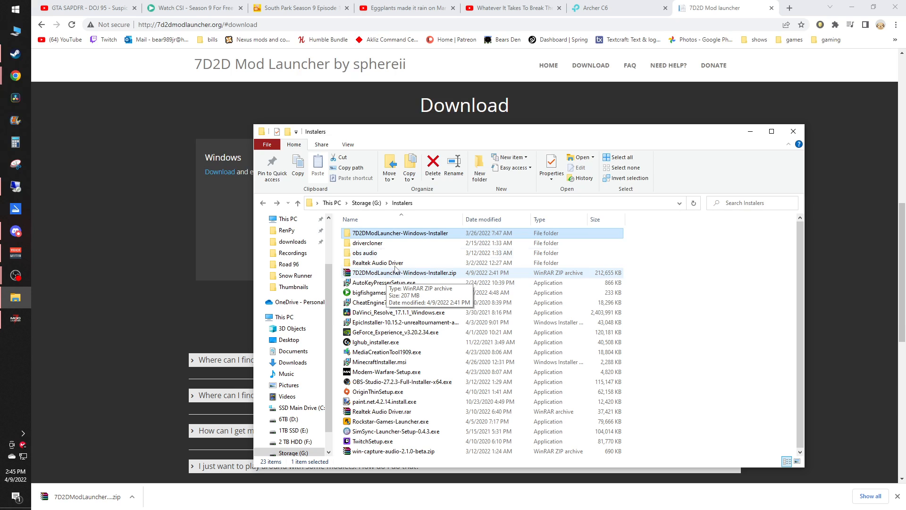
pyautogui.moveTo(373, 235)
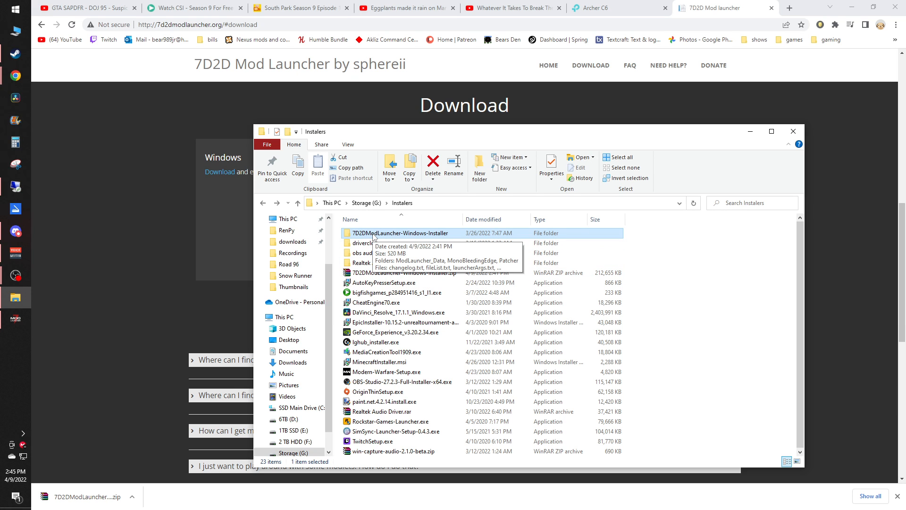
# Step: Go into the extracted 7D2DModLauncher-Windows-Installer folder in Installers on G:
pyautogui.doubleClick(400, 232)
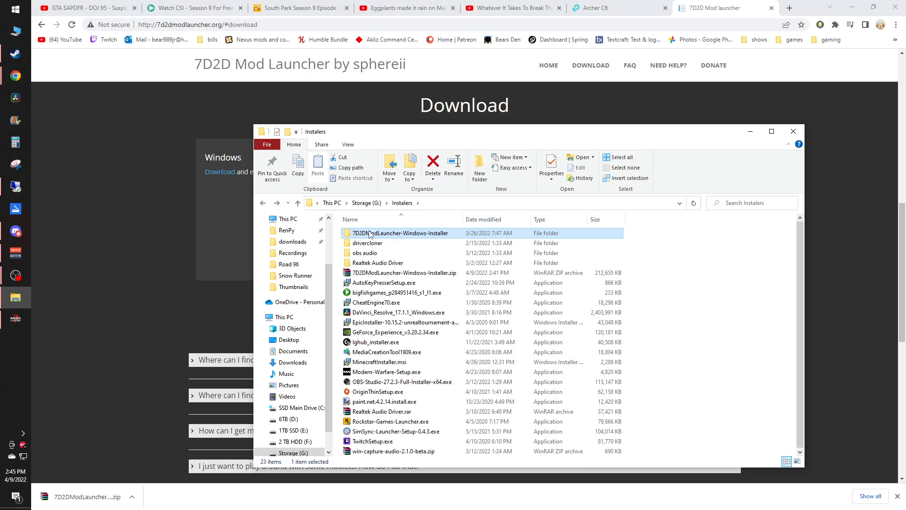
pyautogui.moveTo(53, 289)
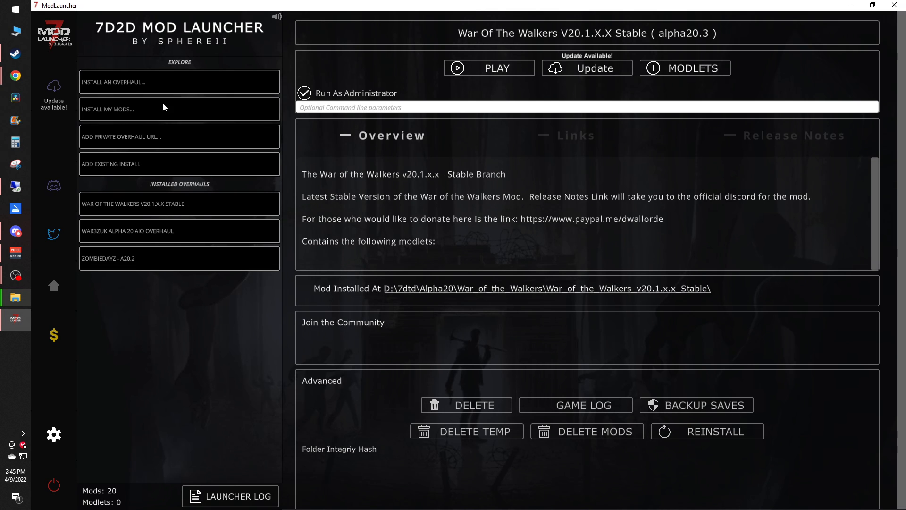
pyautogui.moveTo(62, 80)
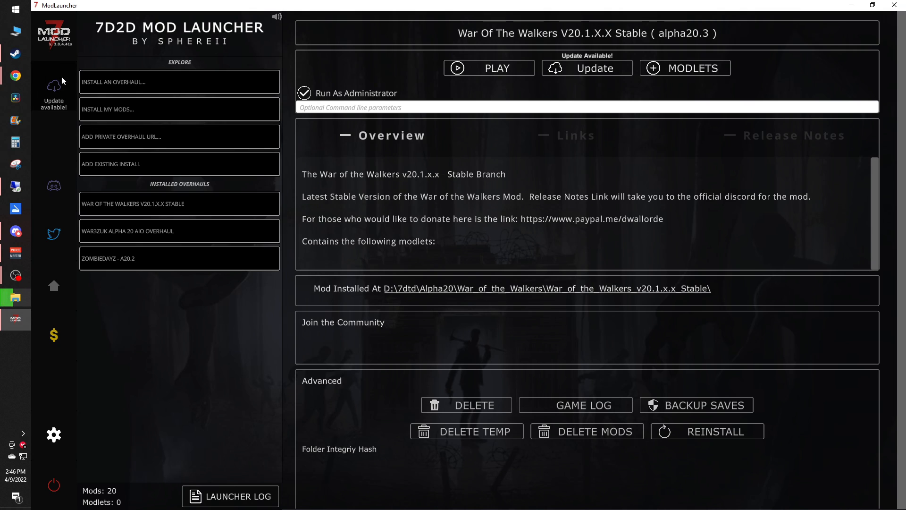
pyautogui.moveTo(128, 87)
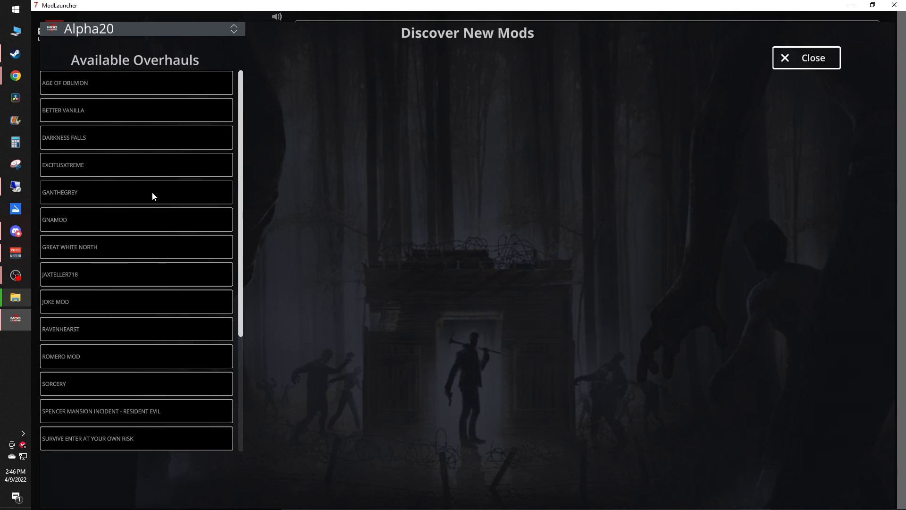
pyautogui.scroll(-3)
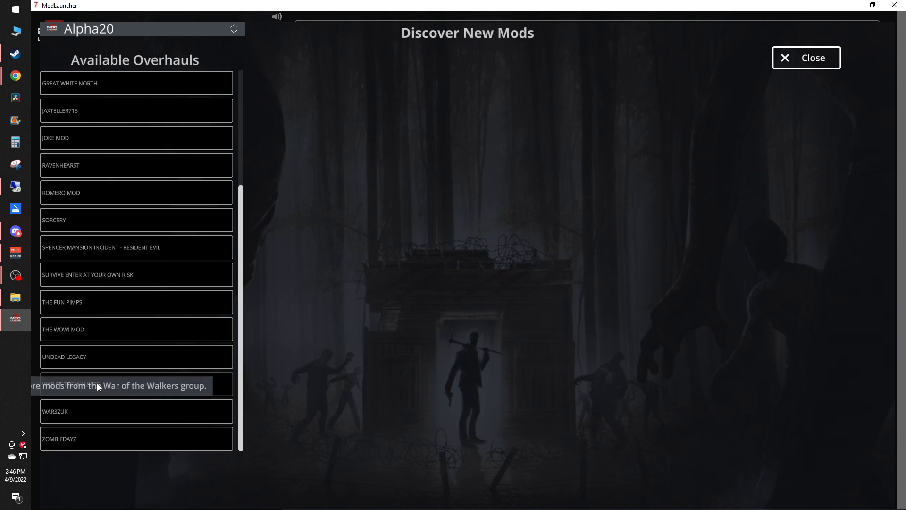
pyautogui.click(136, 385)
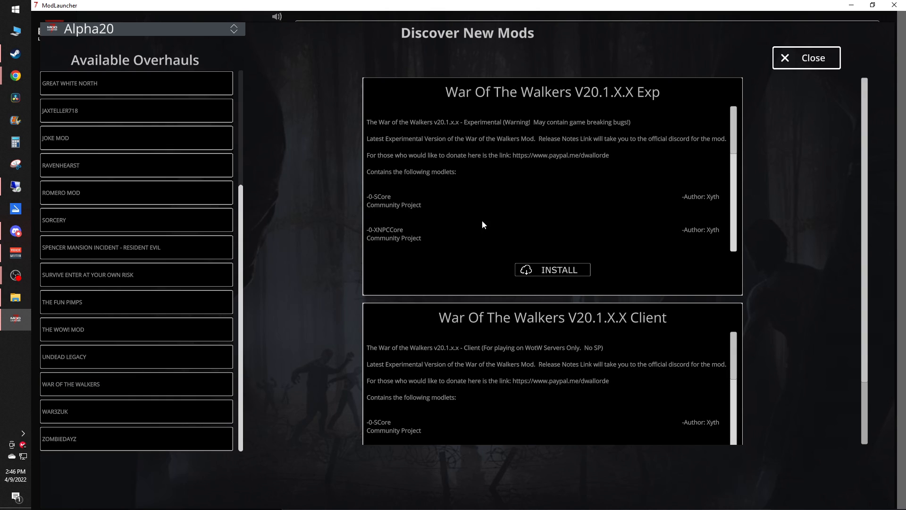
pyautogui.moveTo(459, 254)
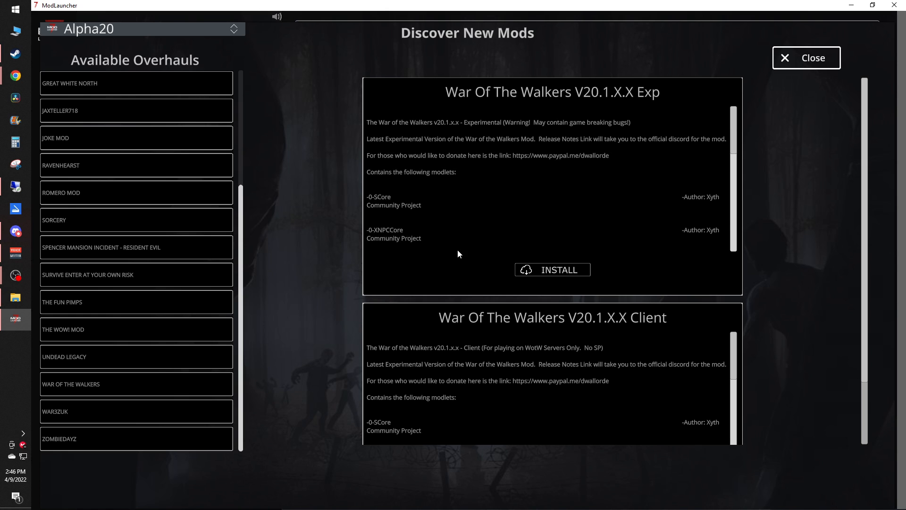
pyautogui.click(805, 58)
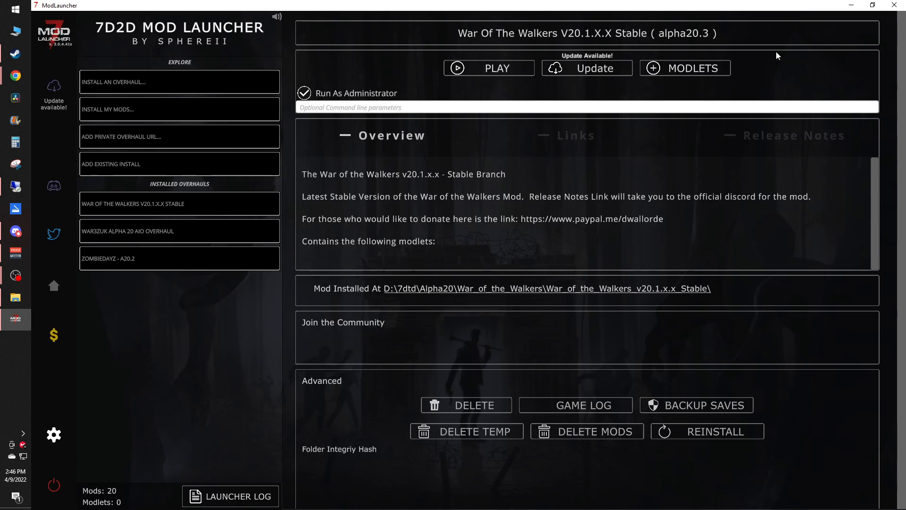
pyautogui.moveTo(207, 225)
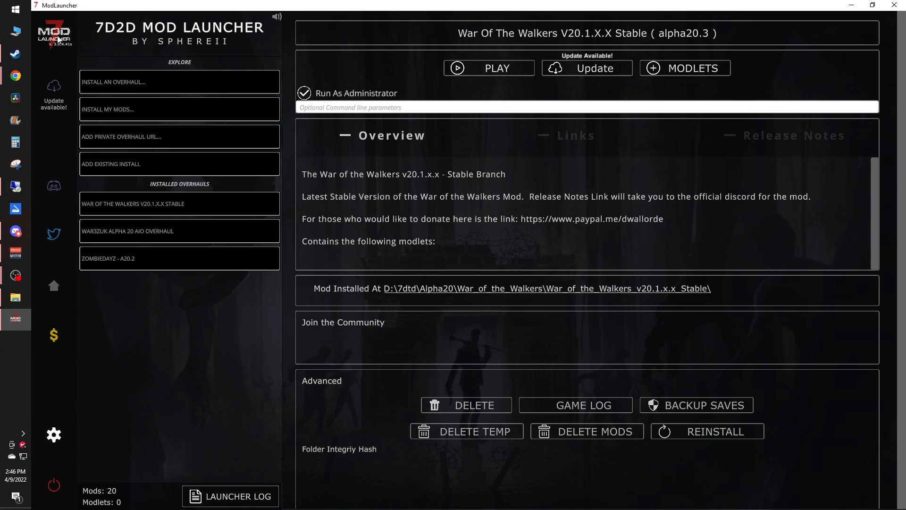
pyautogui.moveTo(150, 88)
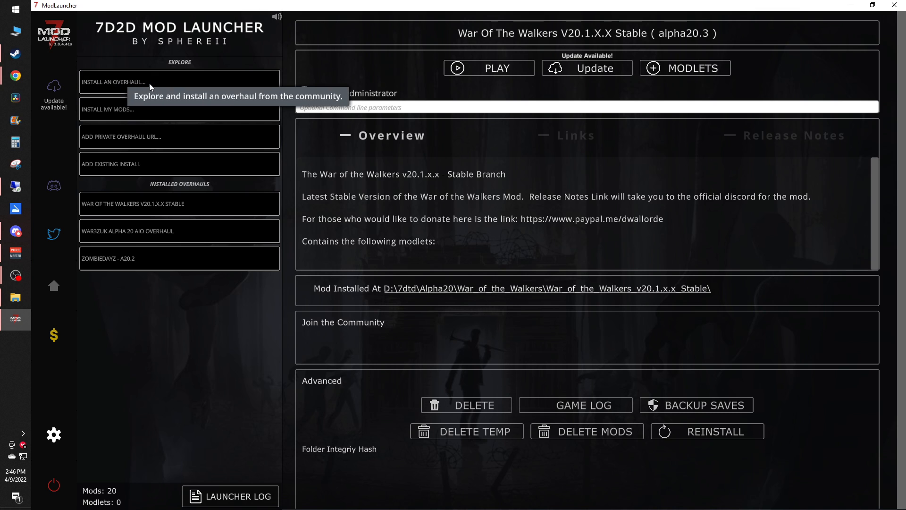
pyautogui.click(179, 81)
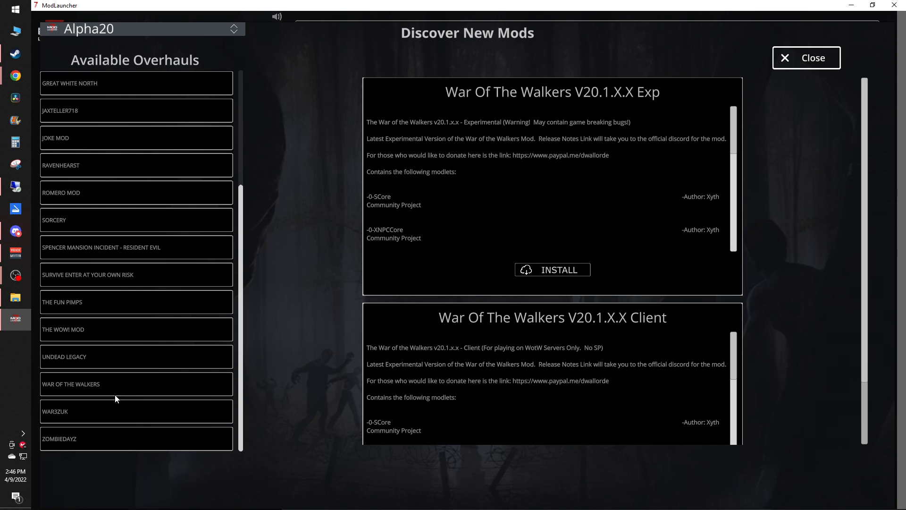
pyautogui.click(552, 269)
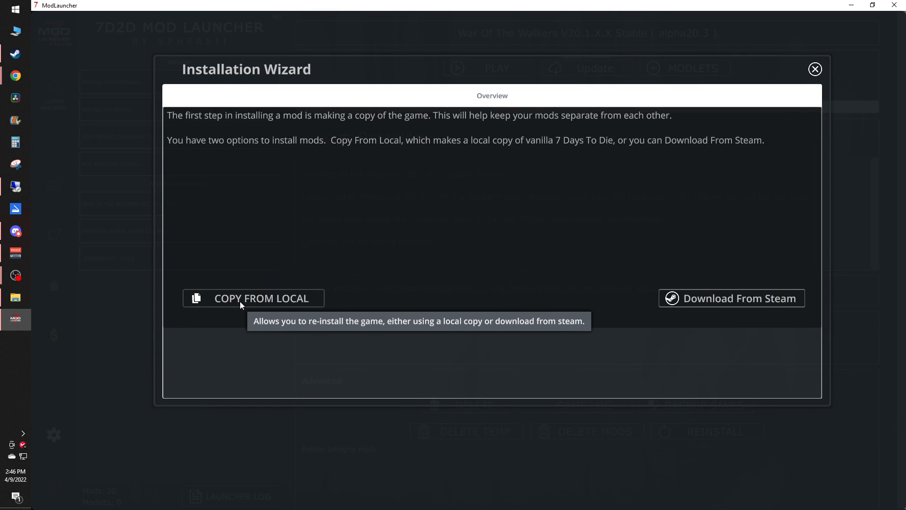
pyautogui.moveTo(708, 266)
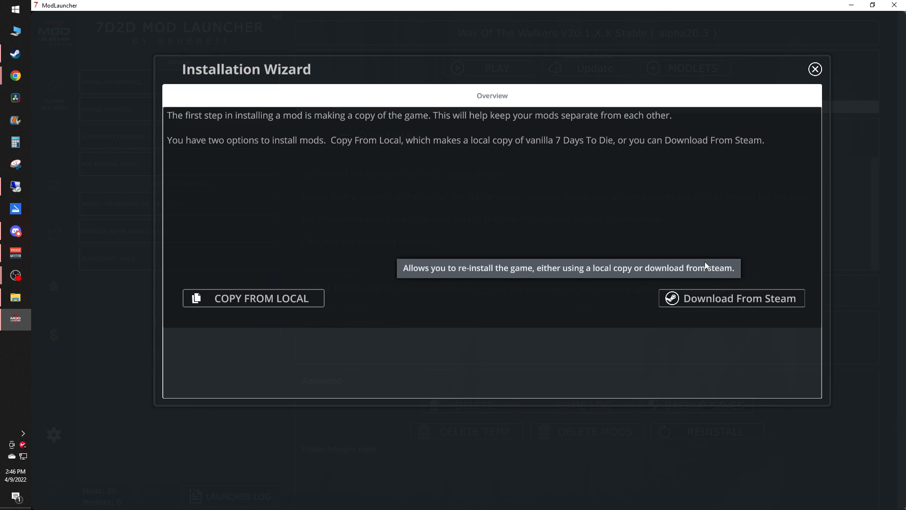
pyautogui.moveTo(730, 295)
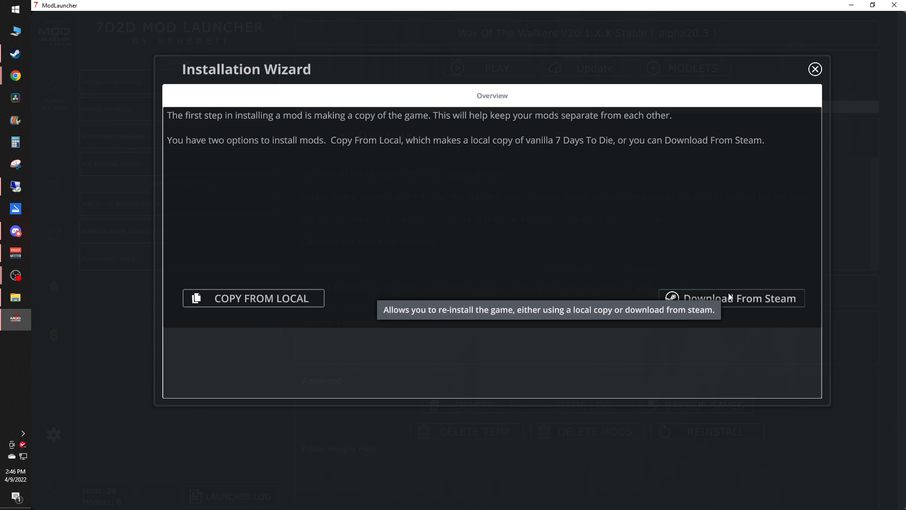
pyautogui.moveTo(833, 93)
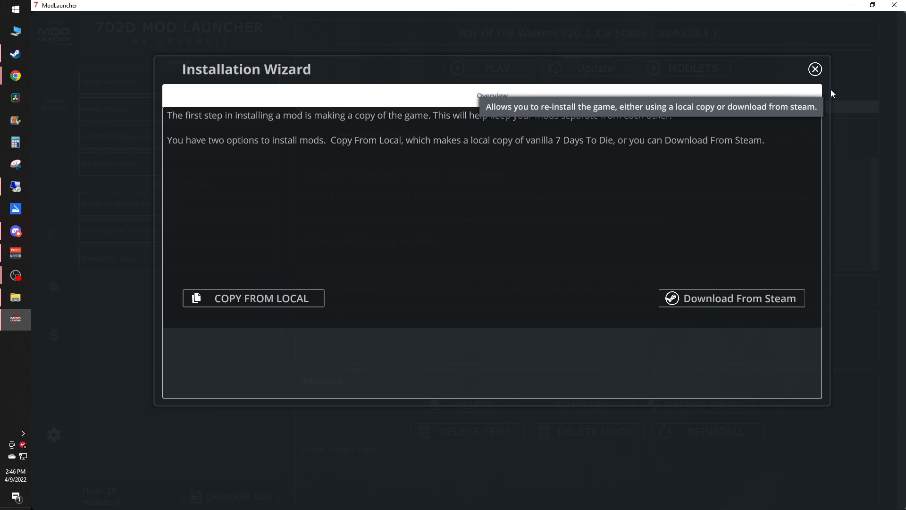
pyautogui.click(814, 69)
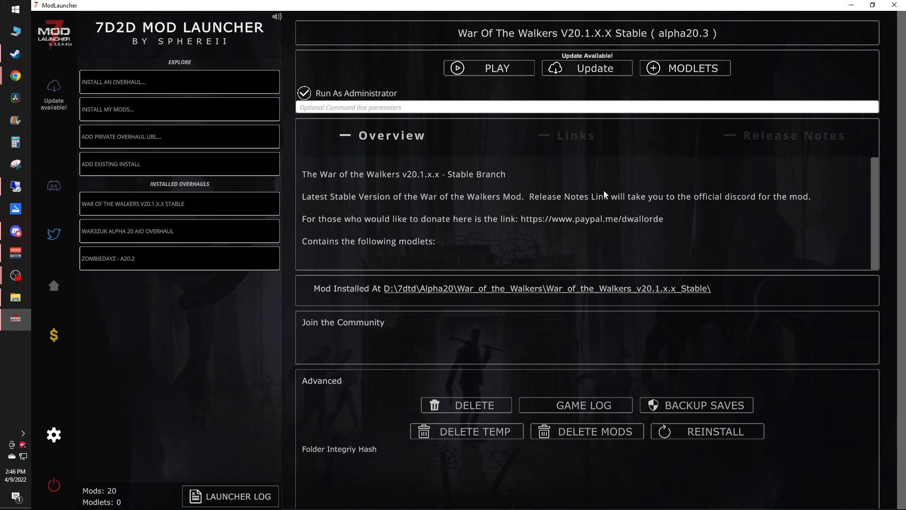
# Step: Browse to D:\7dtd\Alpha20 in File Explorer
pyautogui.scroll(-3)
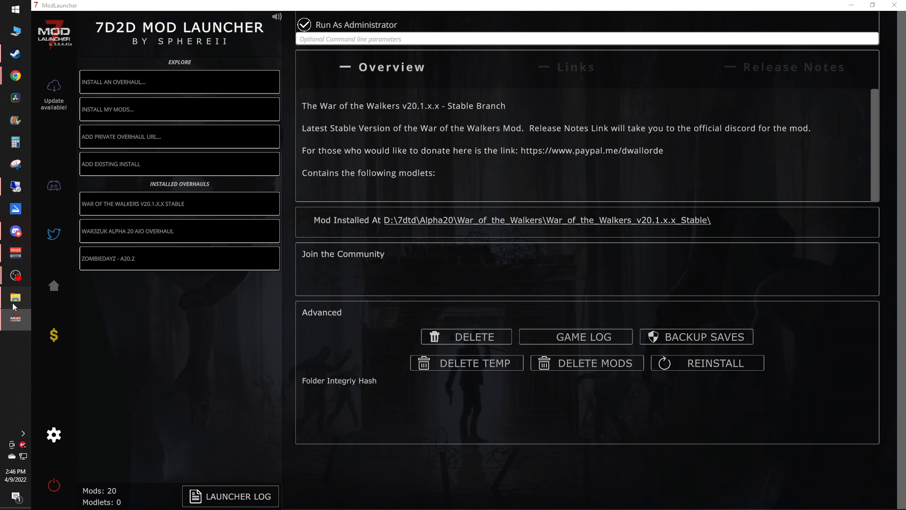
pyautogui.click(15, 297)
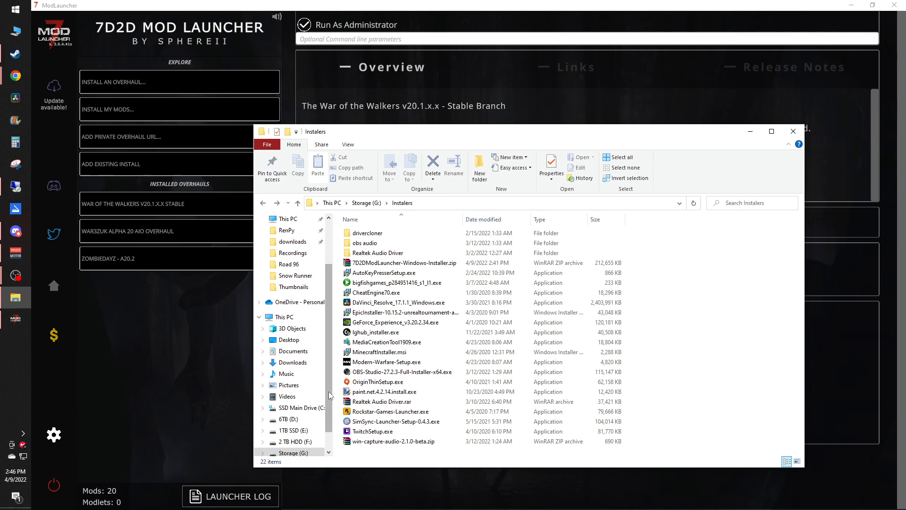
pyautogui.click(289, 396)
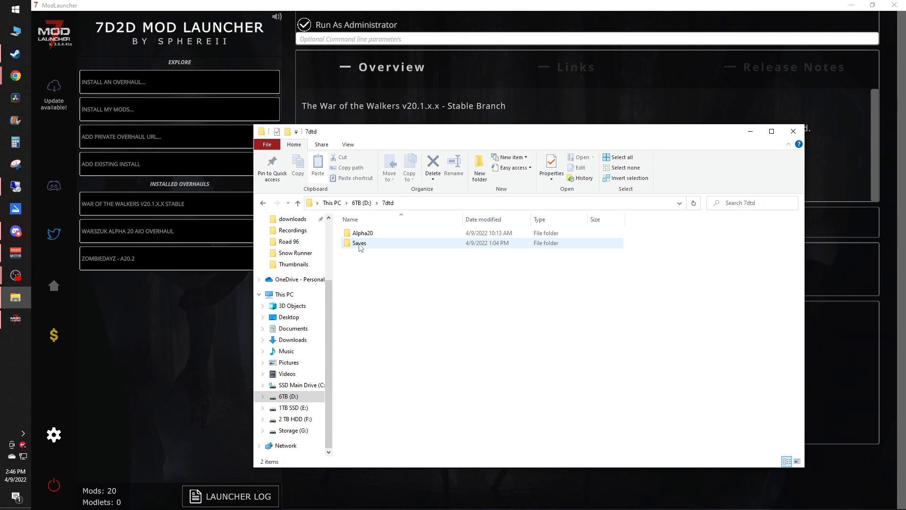
pyautogui.doubleClick(362, 232)
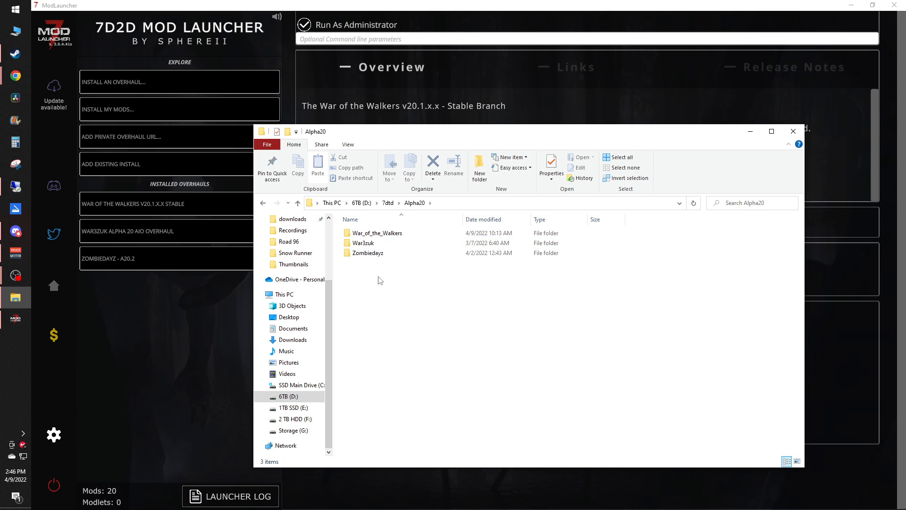
# Step: Go into War_of_the_Walkers_v20.1.x.x_Stable and select its Mods folder
pyautogui.click(377, 233)
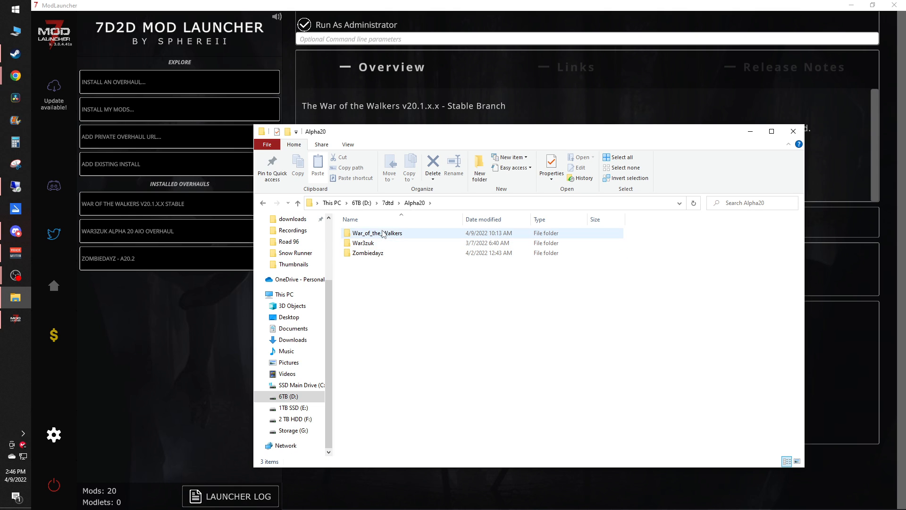
pyautogui.doubleClick(376, 232)
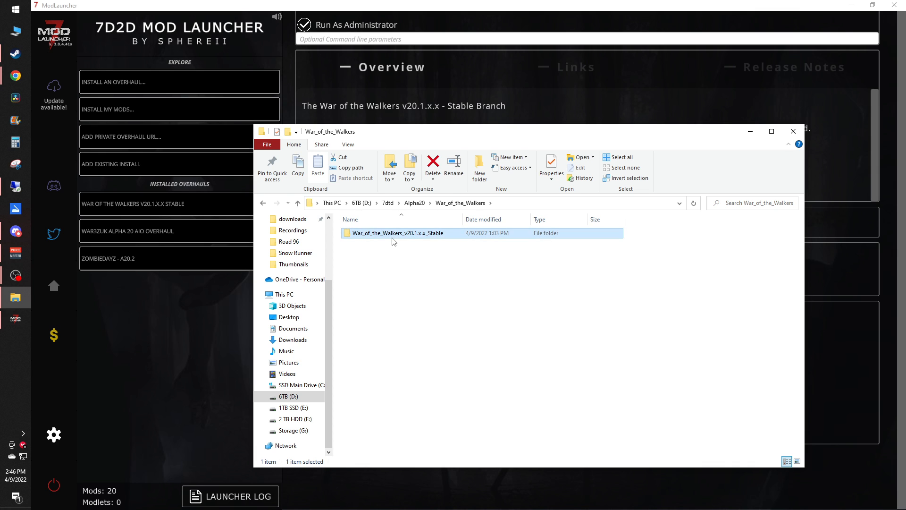
pyautogui.doubleClick(398, 233)
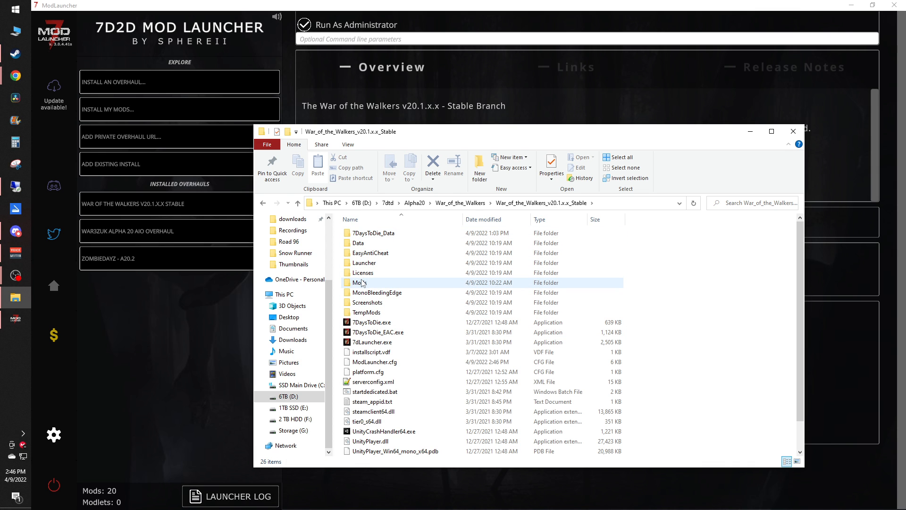
pyautogui.click(360, 282)
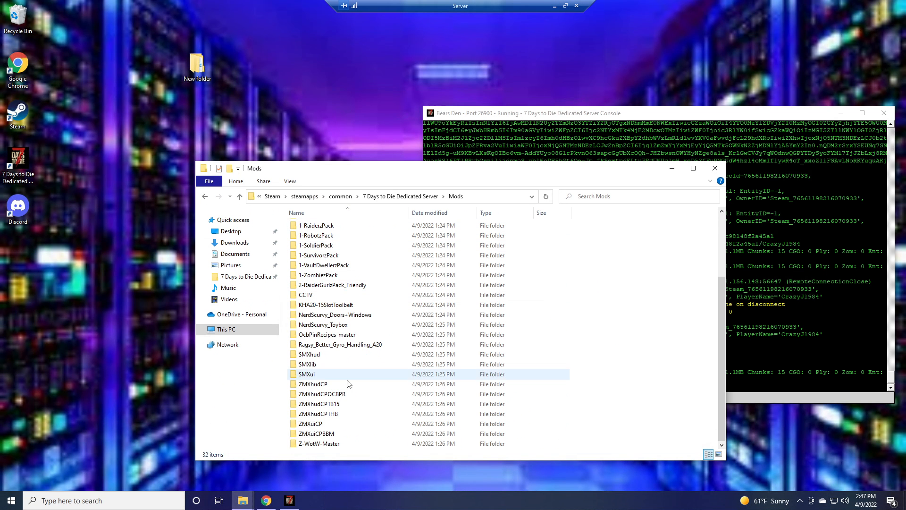
# Step: Scroll back up the War of the Walkers Stable folder listing with Mods selected
pyautogui.scroll(3)
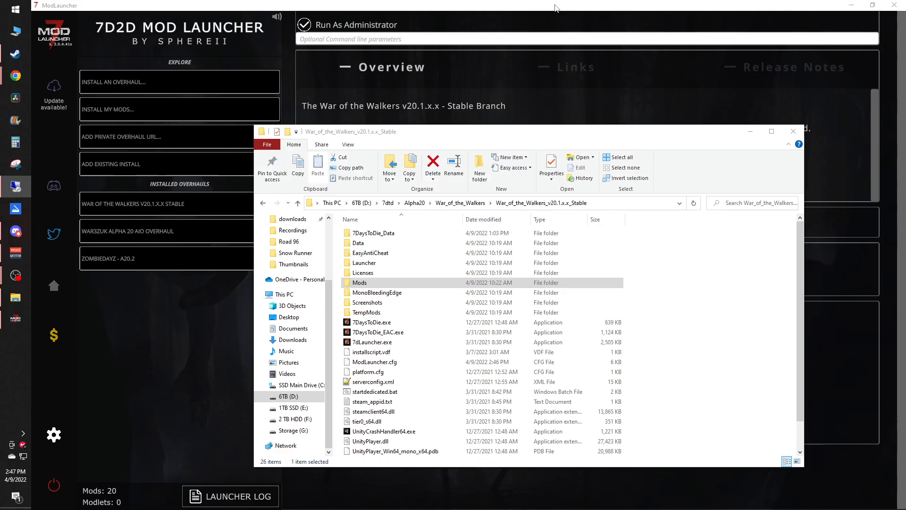
pyautogui.moveTo(16, 75)
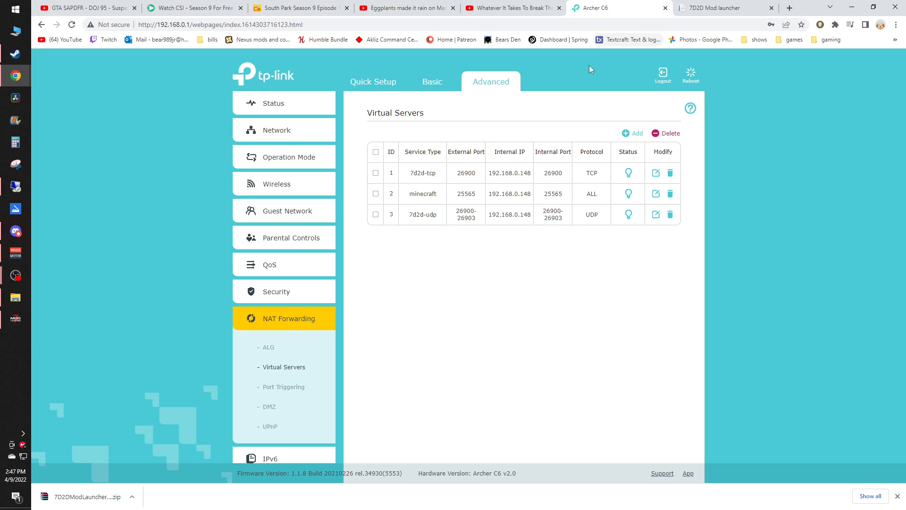
pyautogui.moveTo(431, 174)
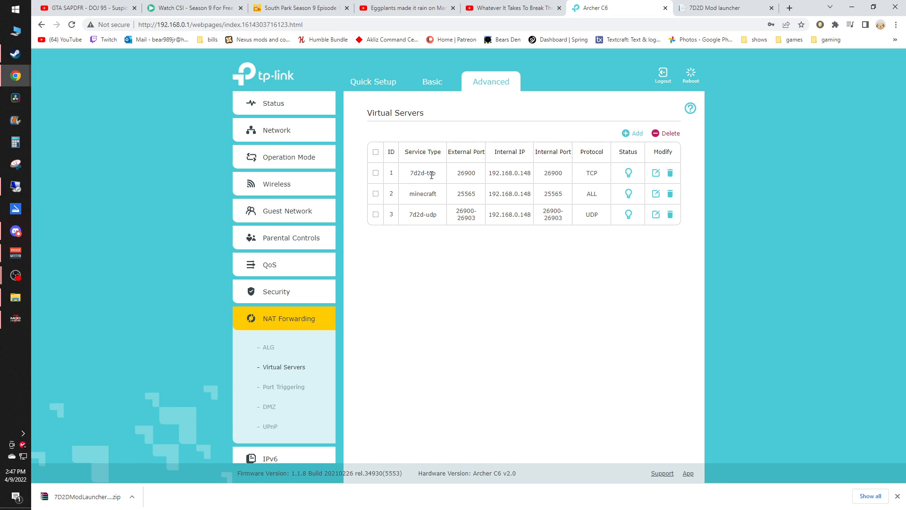
pyautogui.moveTo(460, 130)
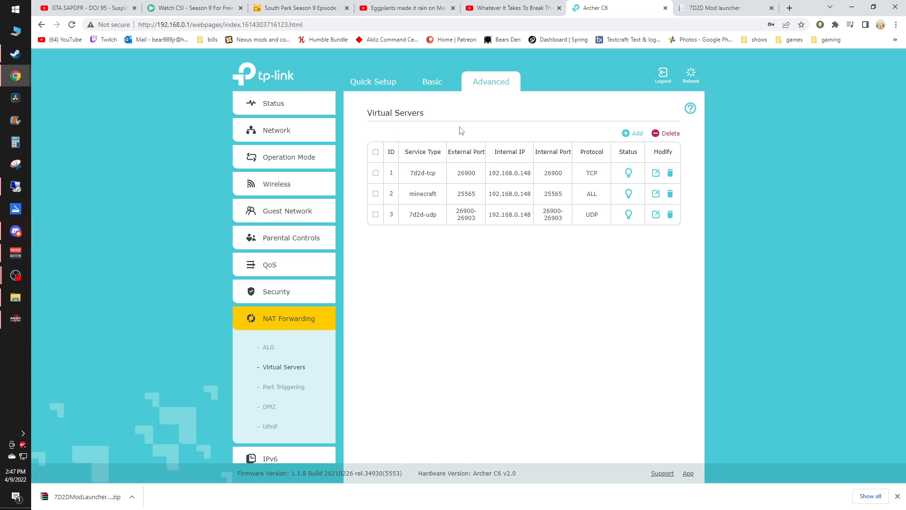
pyautogui.moveTo(425, 173)
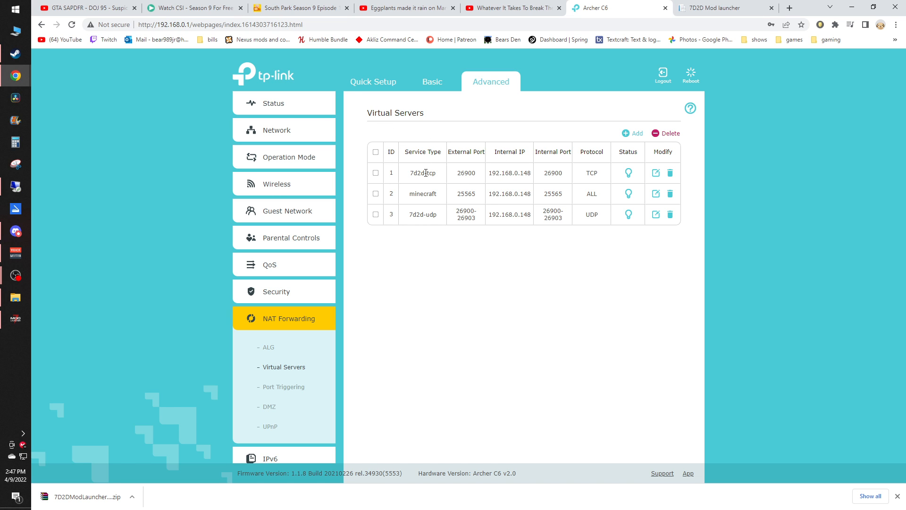
pyautogui.moveTo(535, 185)
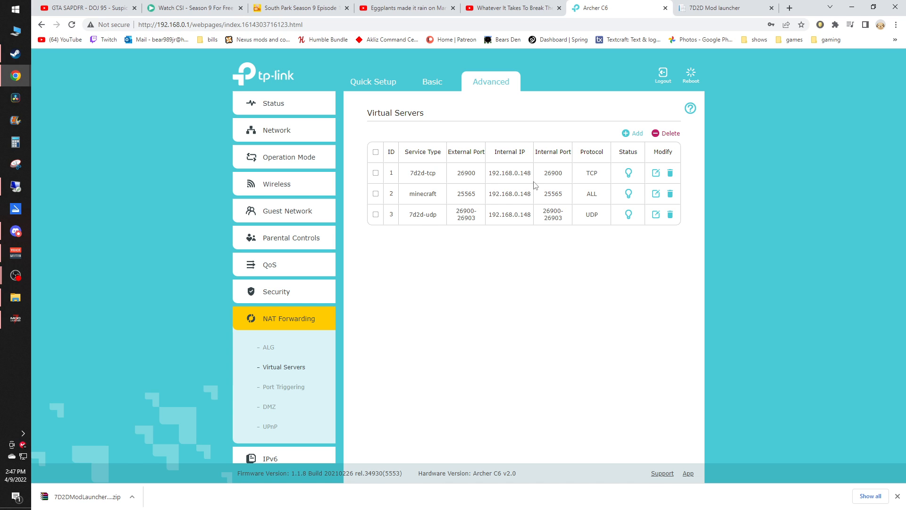
pyautogui.moveTo(584, 221)
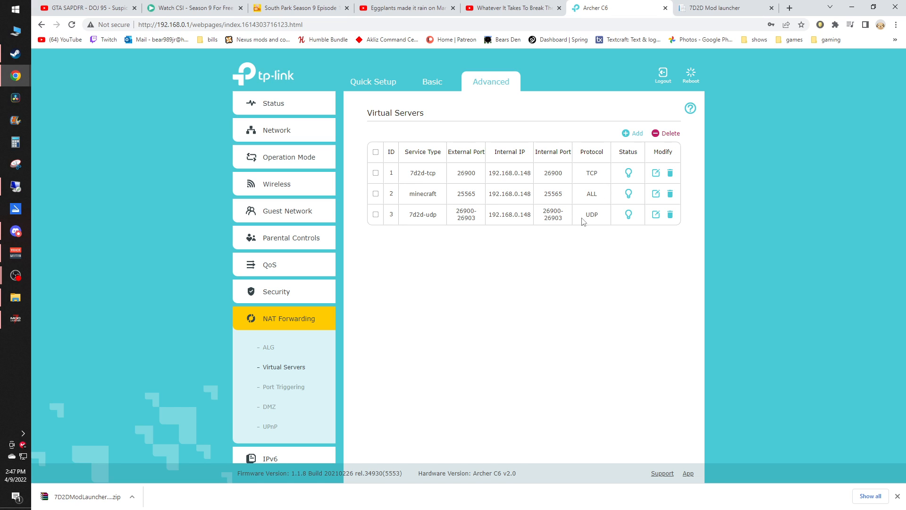
pyautogui.moveTo(562, 183)
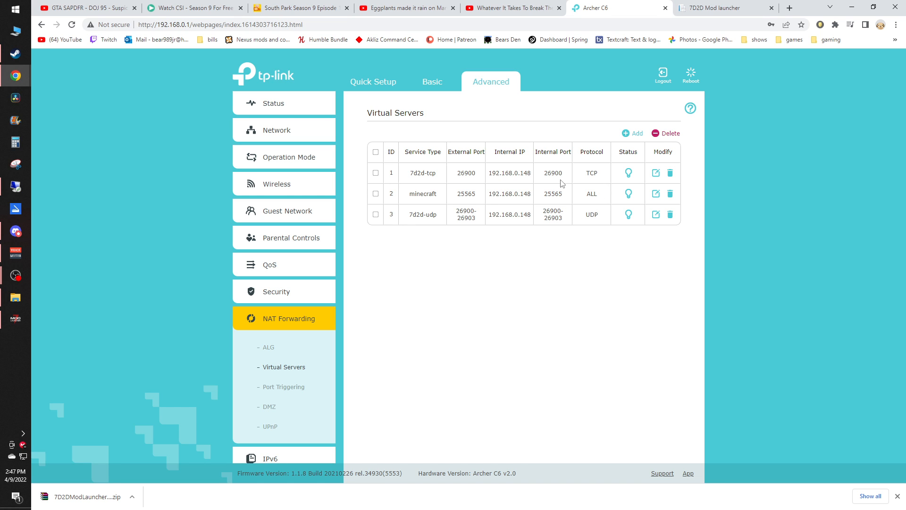
pyautogui.moveTo(551, 184)
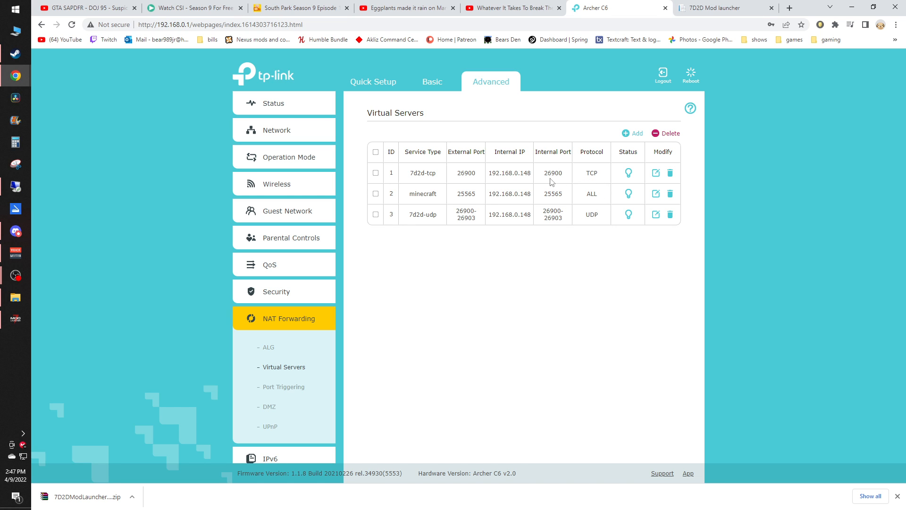
pyautogui.moveTo(555, 182)
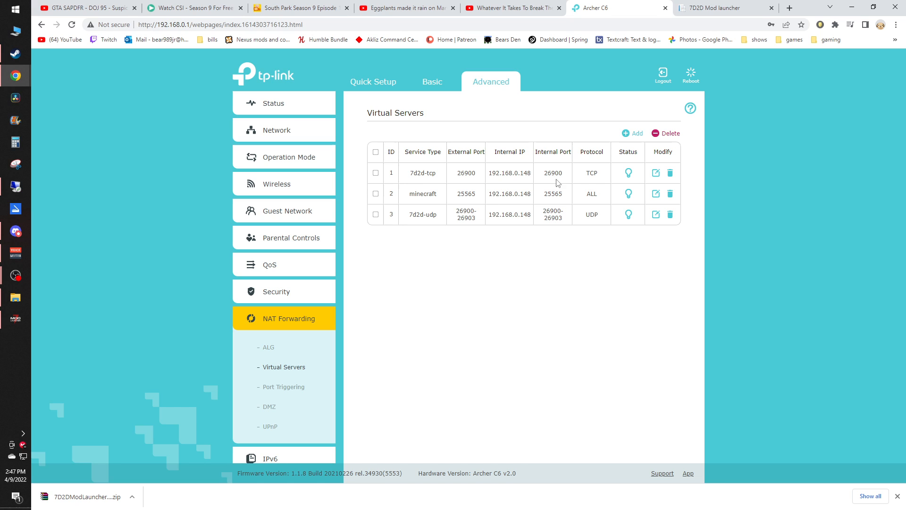
pyautogui.moveTo(554, 184)
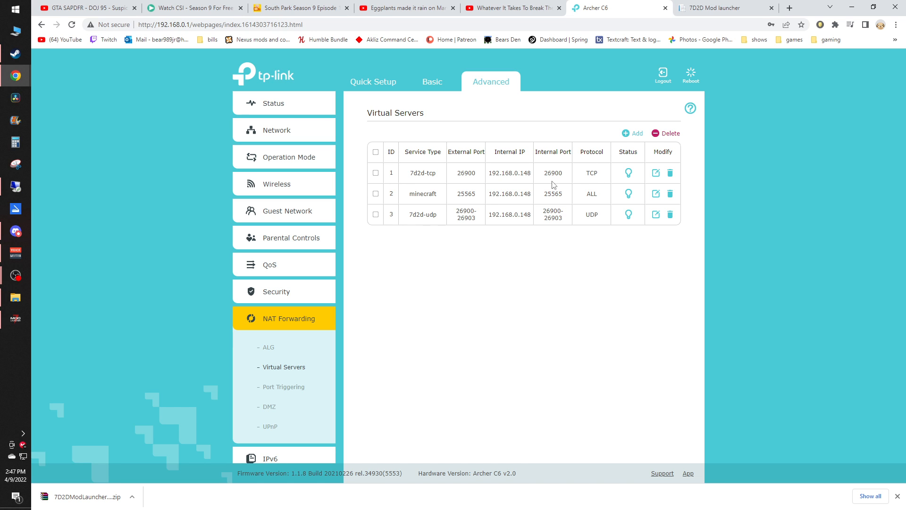
pyautogui.moveTo(573, 180)
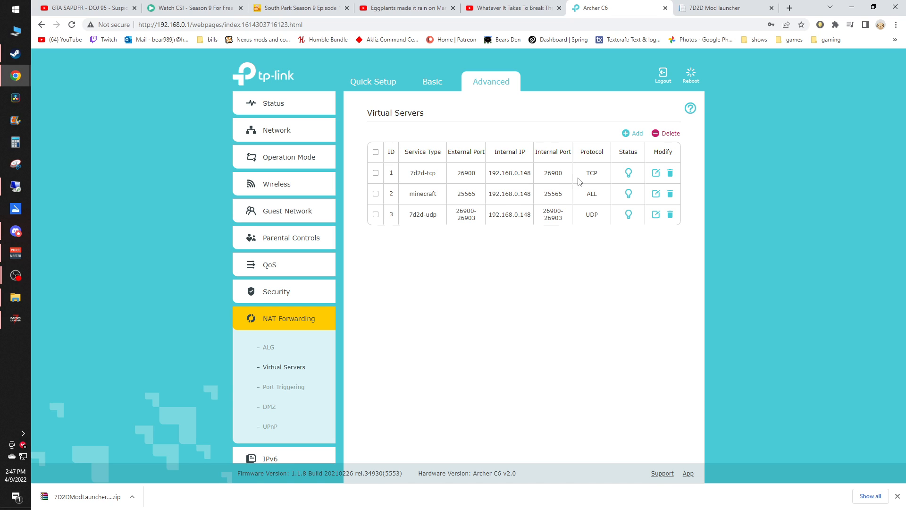
pyautogui.moveTo(468, 184)
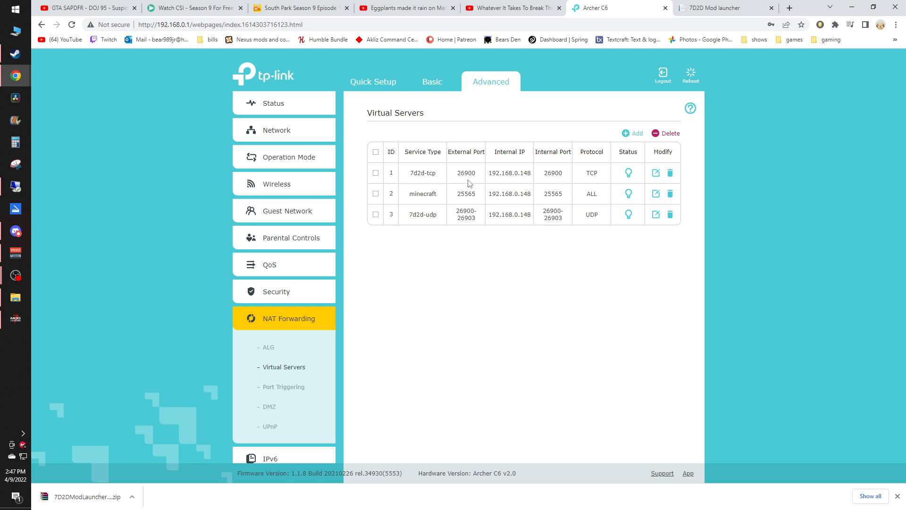
pyautogui.moveTo(418, 212)
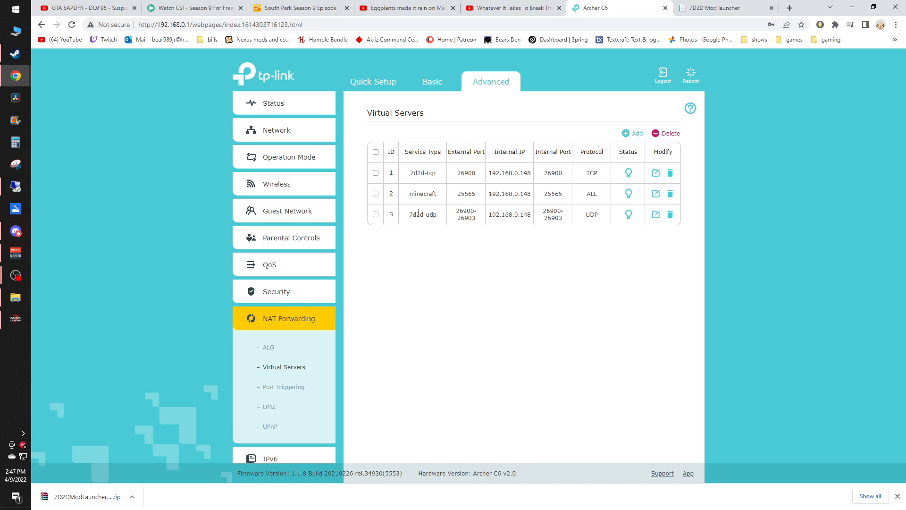
pyautogui.moveTo(462, 218)
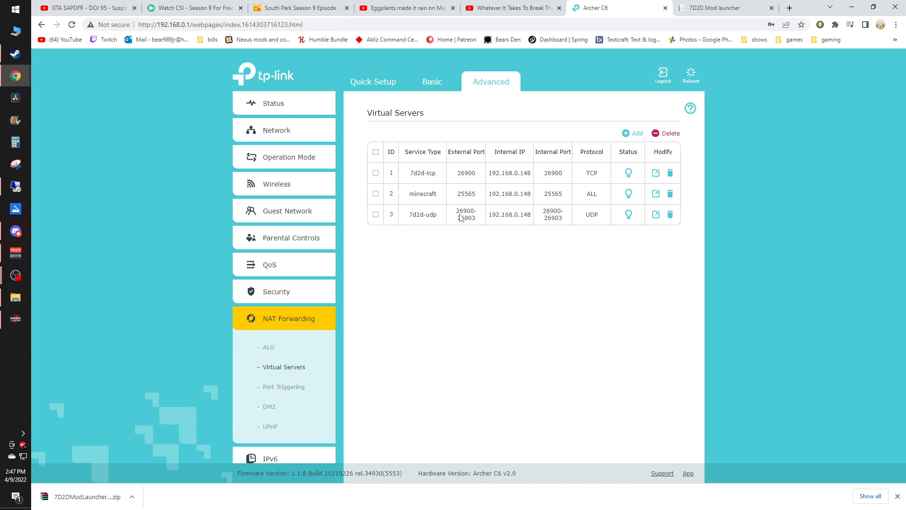
pyautogui.moveTo(471, 228)
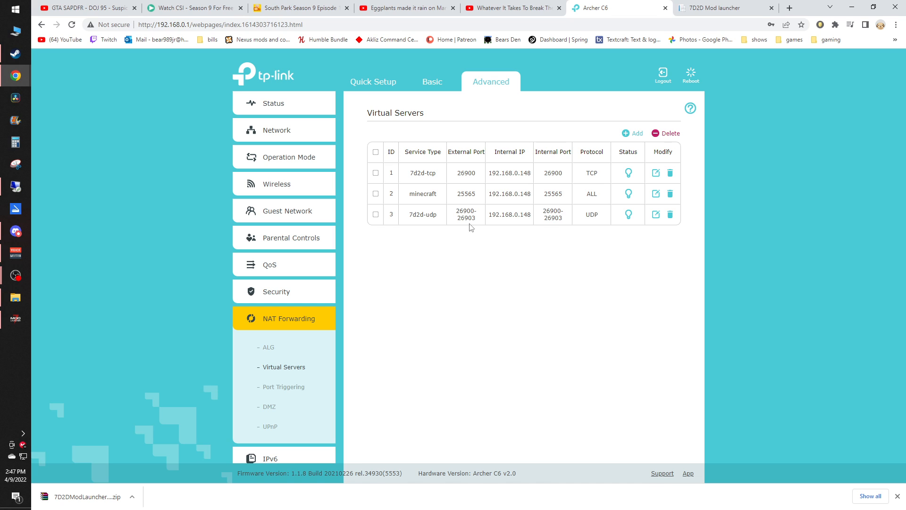
pyautogui.moveTo(567, 224)
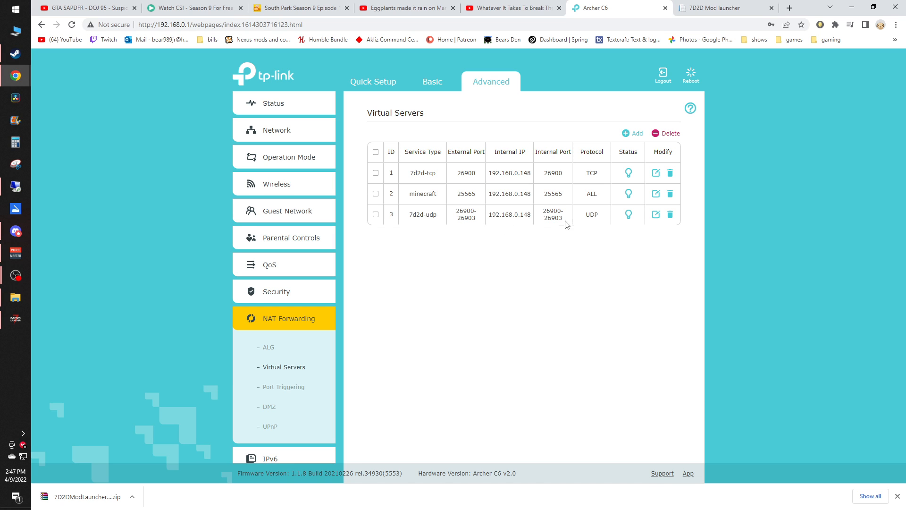
pyautogui.moveTo(532, 227)
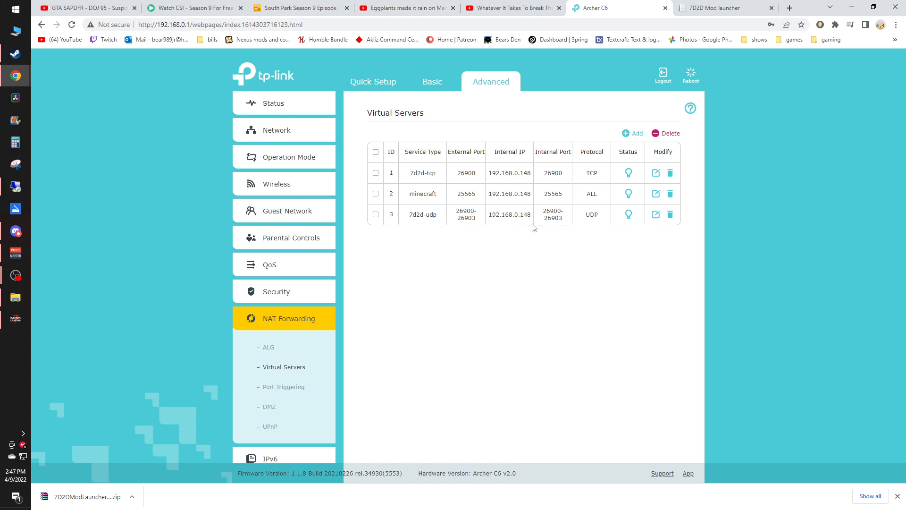
pyautogui.moveTo(474, 225)
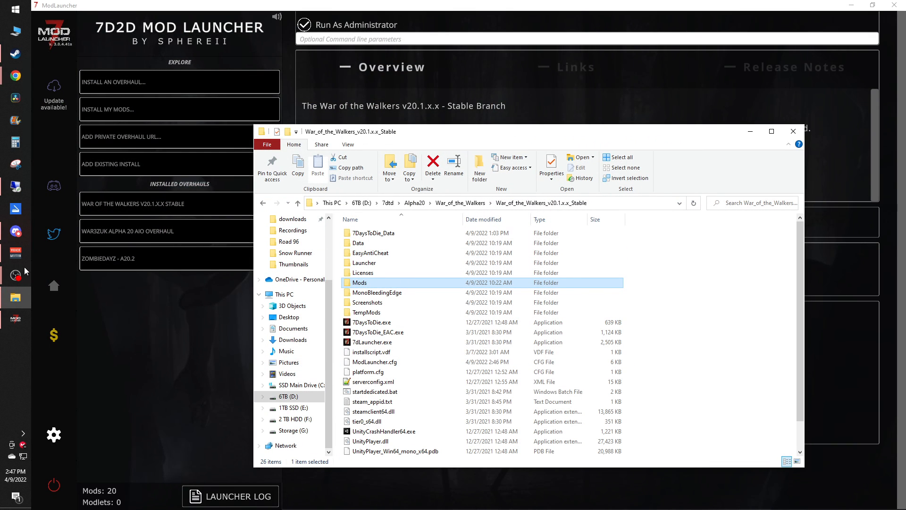
pyautogui.moveTo(416, 289)
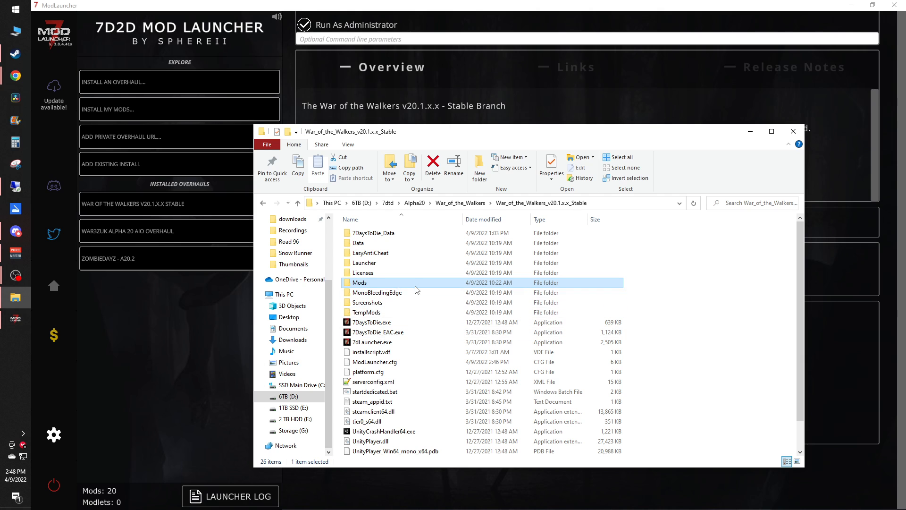
# Step: Scroll down to the end of the War of the Walkers Stable folder's file list
pyautogui.scroll(-3)
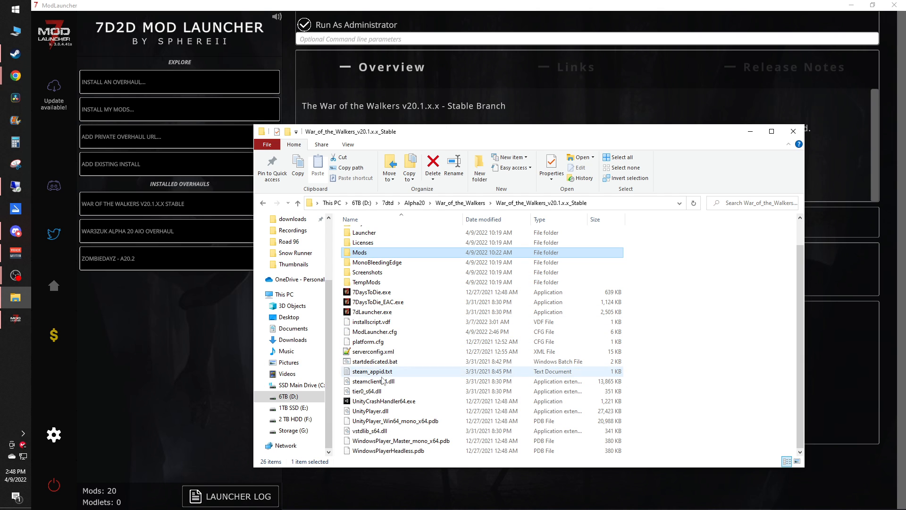
pyautogui.moveTo(393, 401)
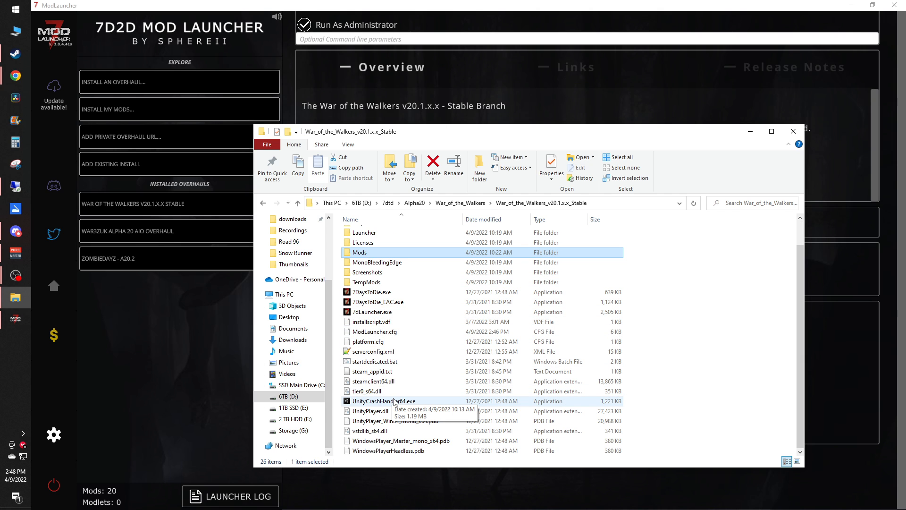
pyautogui.moveTo(14, 297)
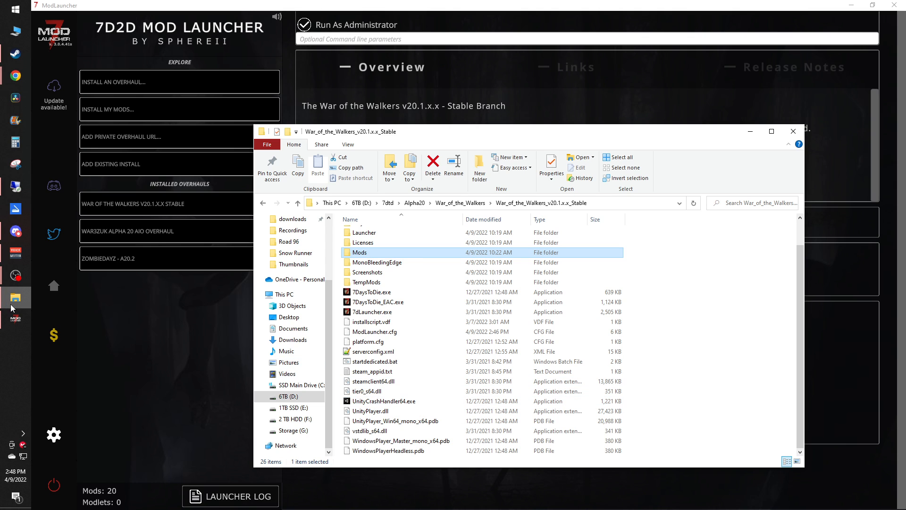
pyautogui.moveTo(16, 251)
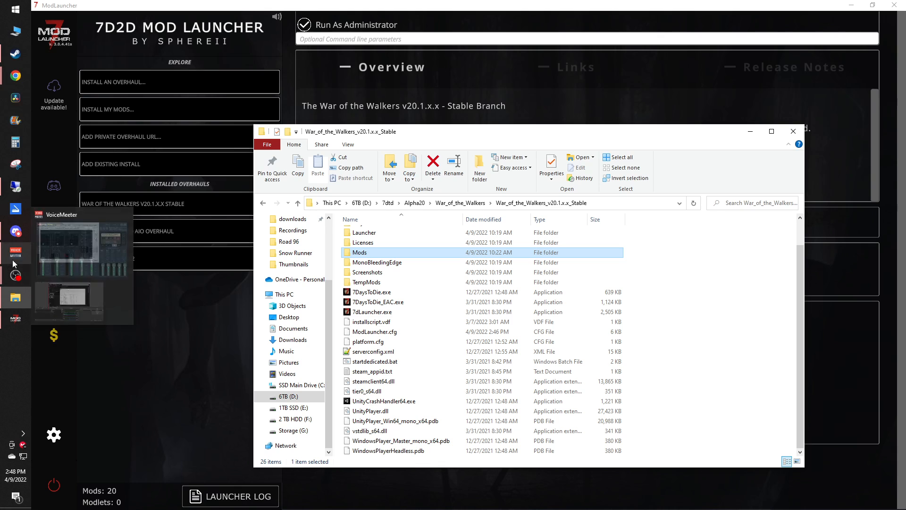